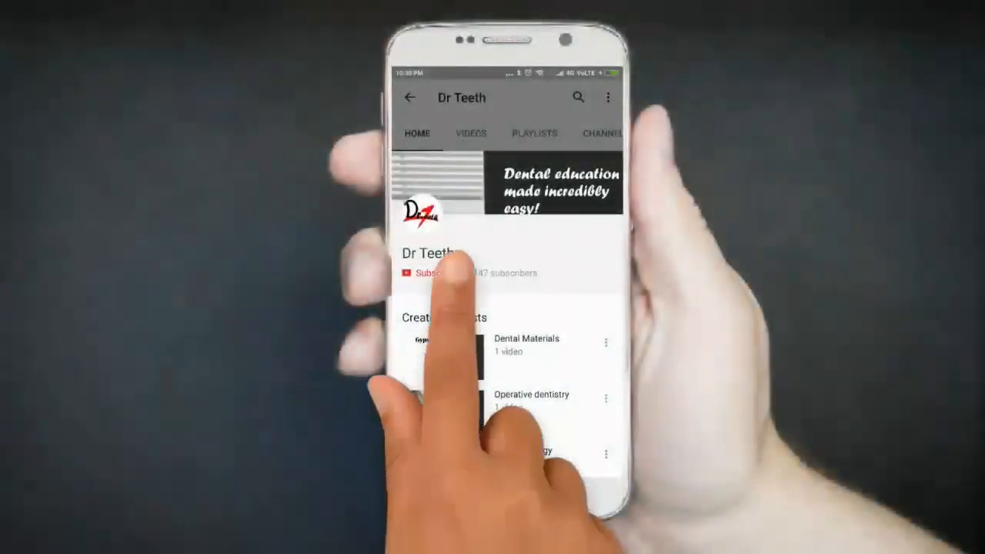
- Switch to the OneNote page titled 'Composition of local anesthetic solution!'
click(431, 273)
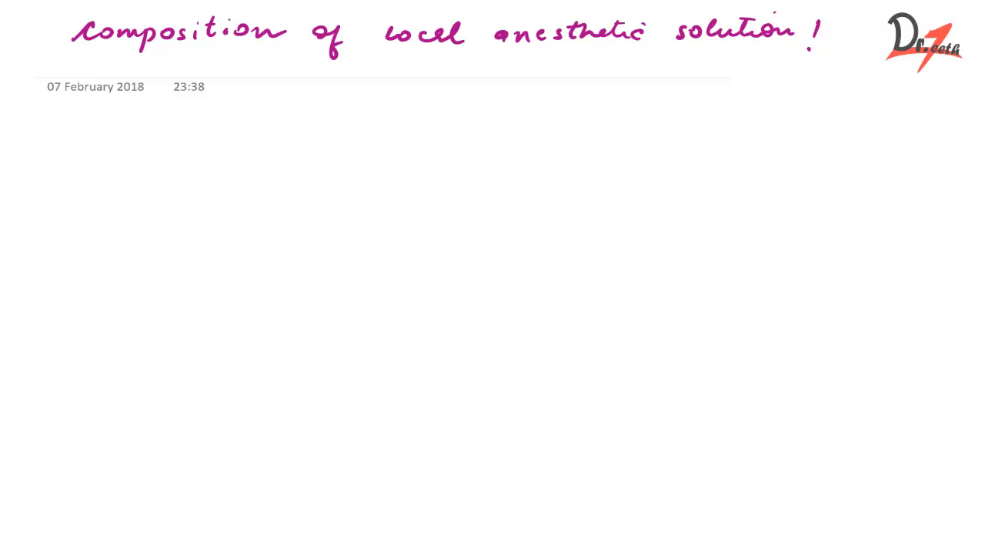
- Note the 1 ml basis and the local anesthetic Lignocaine HCL dose of 20 mg
text(1ml)
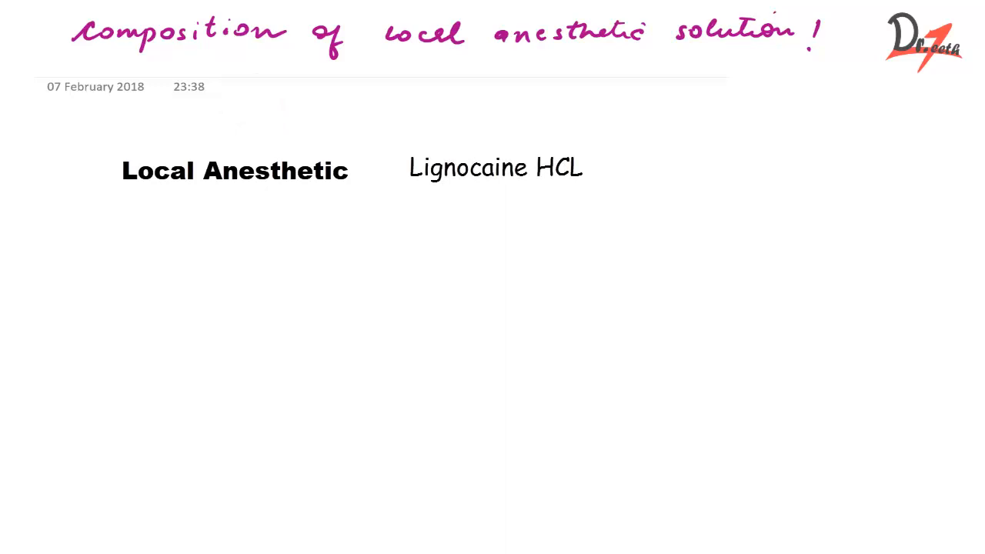
text(20mg)
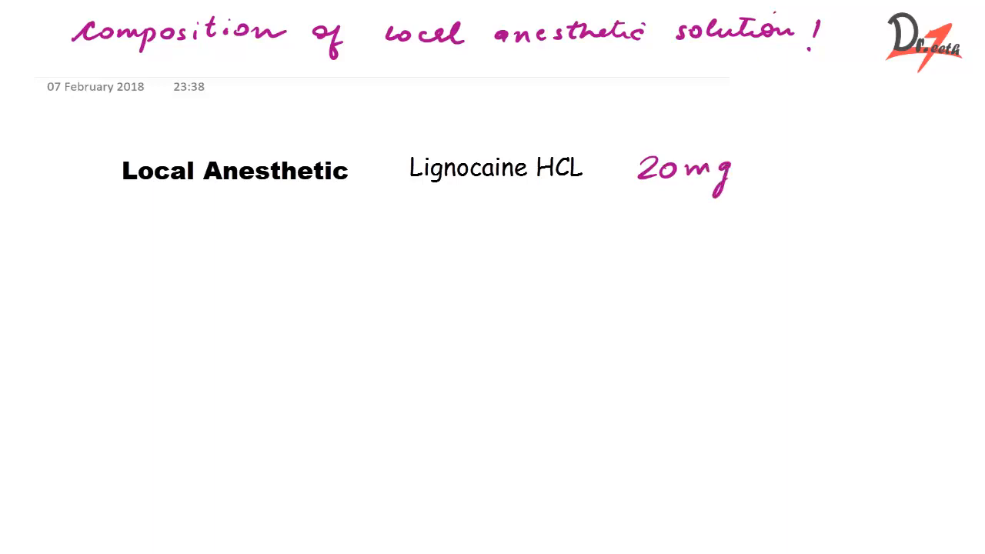
text(1 ml)
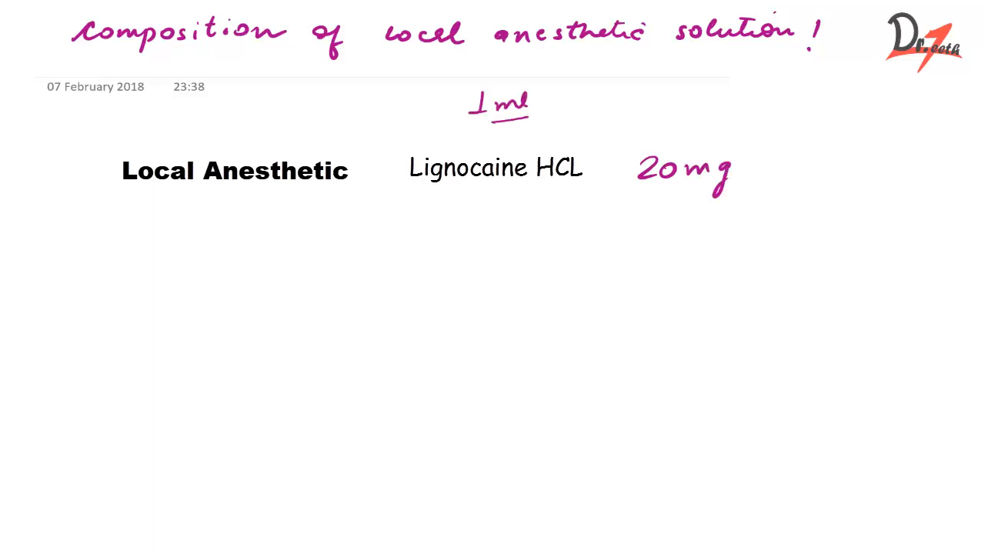
drag(474, 122, 527, 121)
text(Vasoconstrictor)
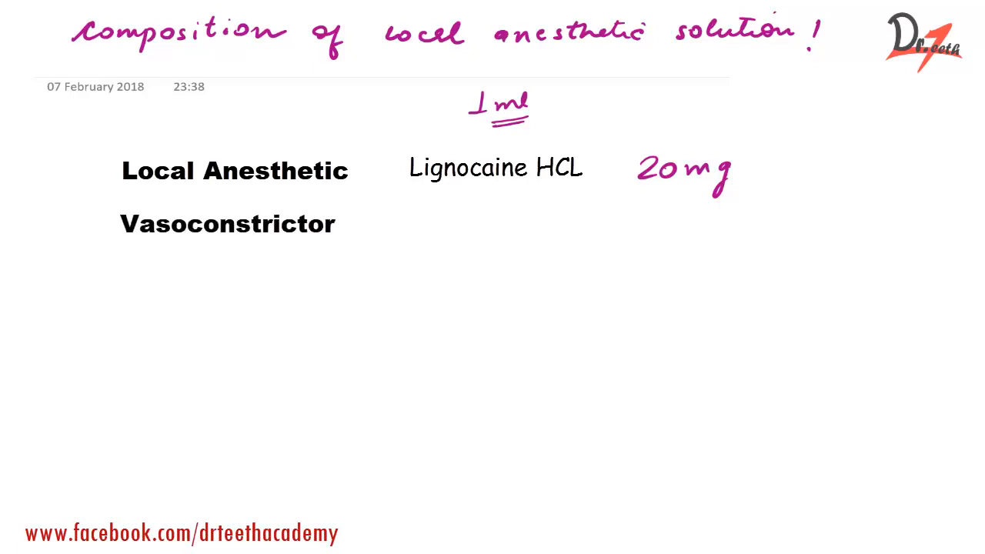
- Add vasoconstrictor Adrenaline bitartarate 0.0125 mg and start the Buffering agent row
text(Adrenaline bitartarate)
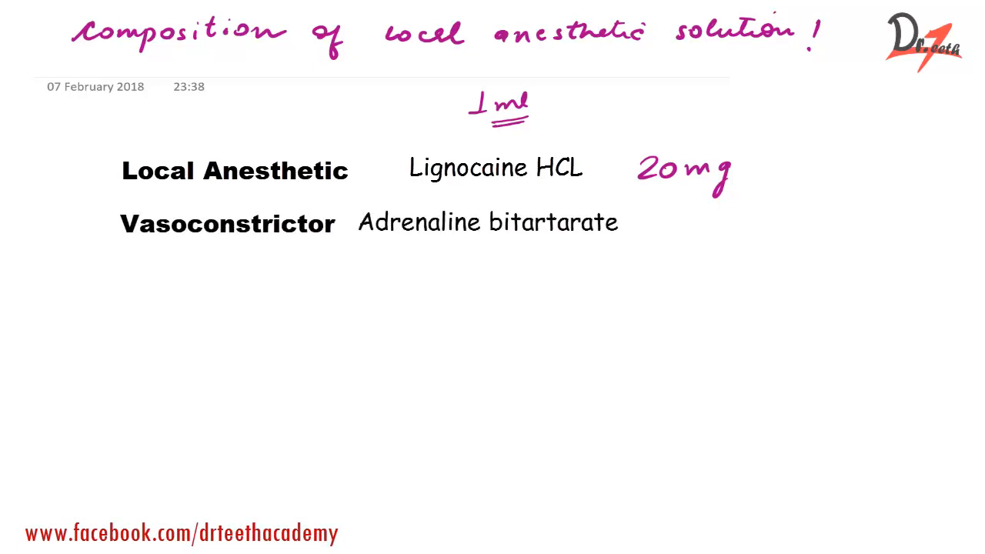
text(0)
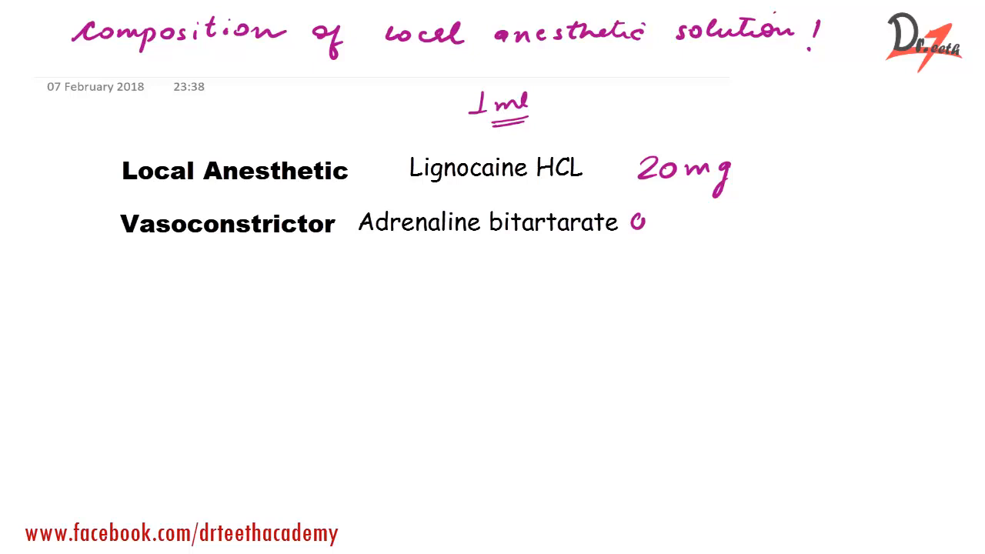
text(0.0)
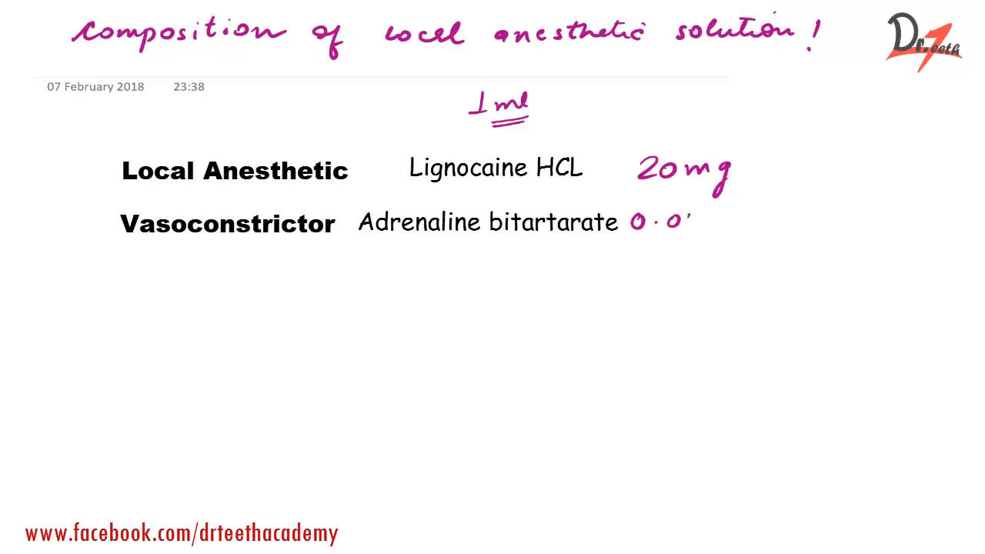
text(125 m)
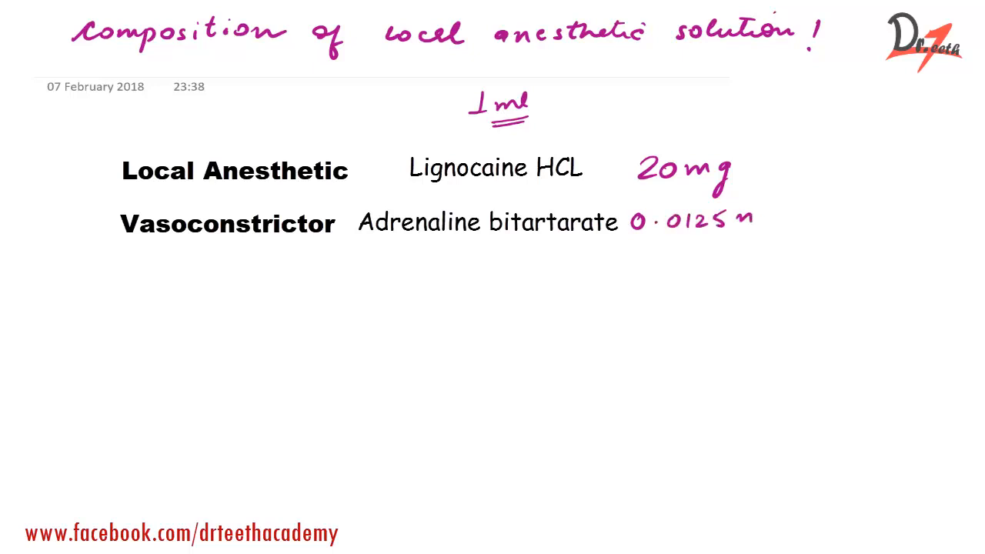
text(mg)
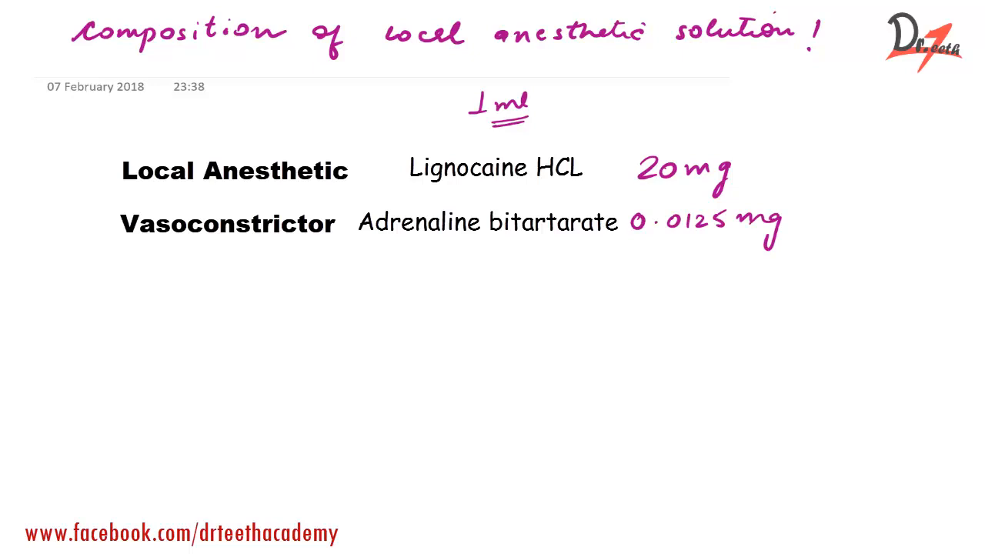
text(Buffering agent)
text(NaCl)
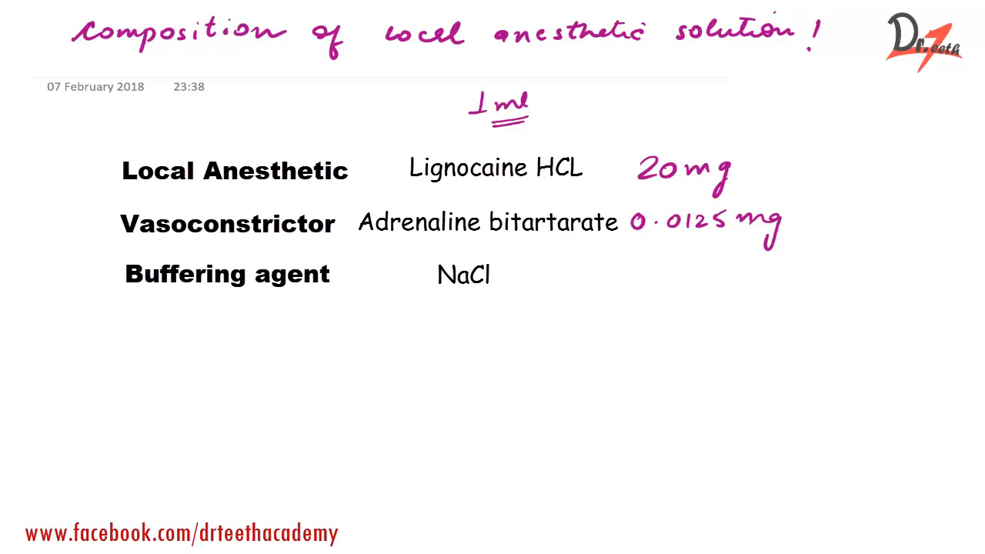
- Give the buffering agent NaCl 6 mg and add reducing agent Sodium metabisulphite
text(6 m)
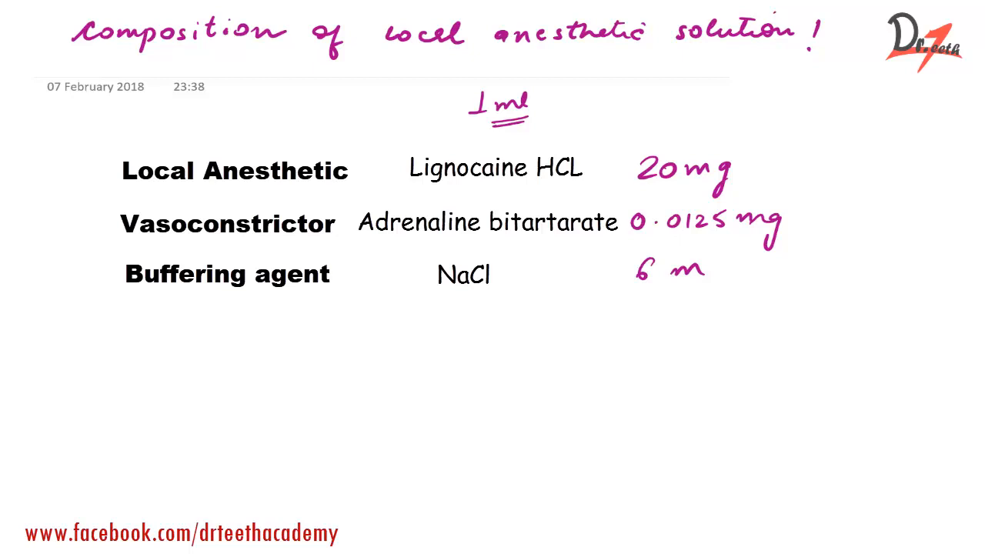
text(g)
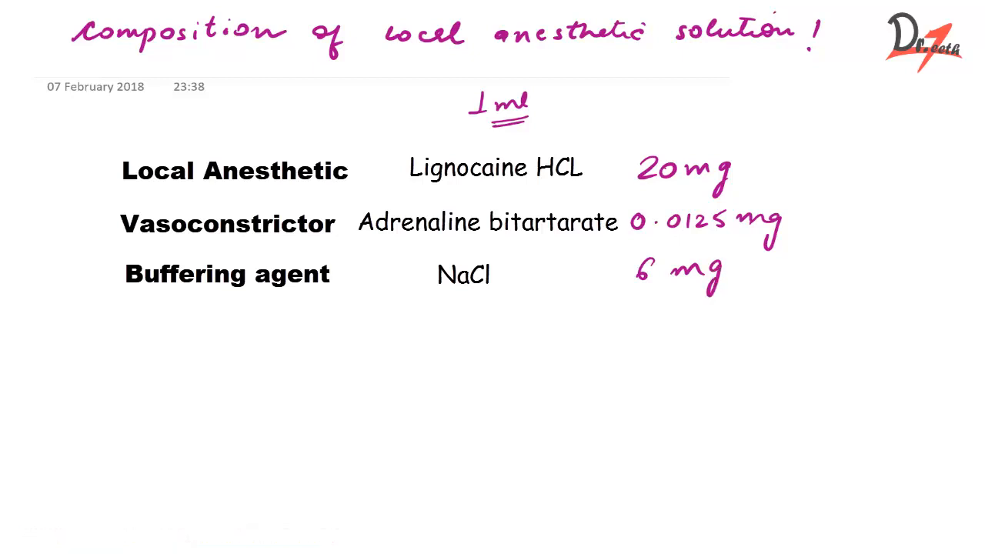
text(Reducing agent)
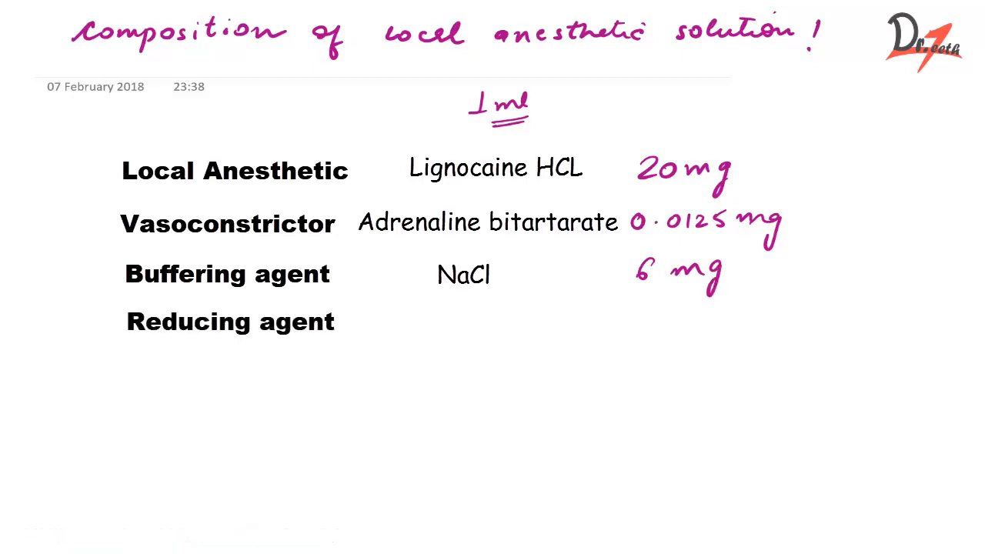
text(Sodium metabisulphite)
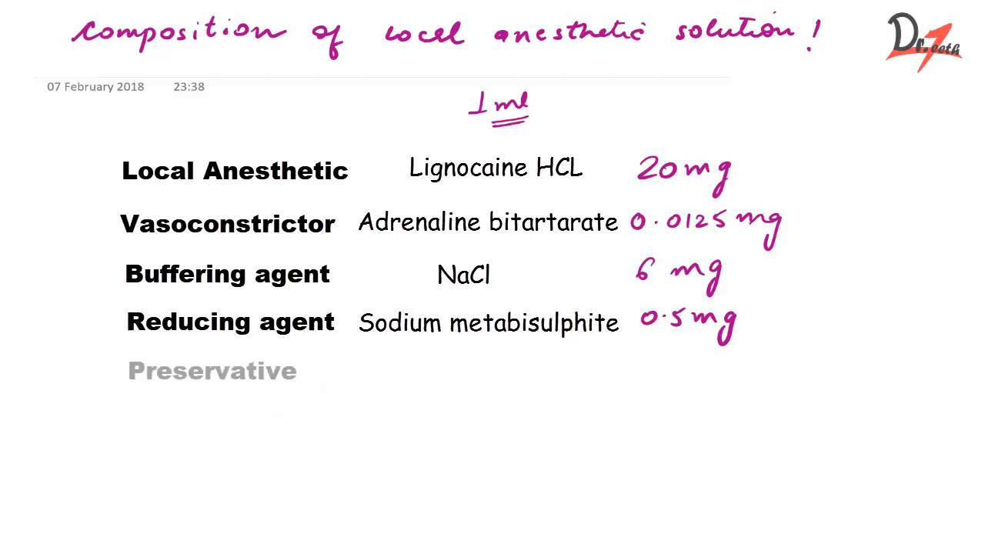
- Add preservative Methyl Paraben 1 mg and fungicide Thymol
text(Methyl Paraben)
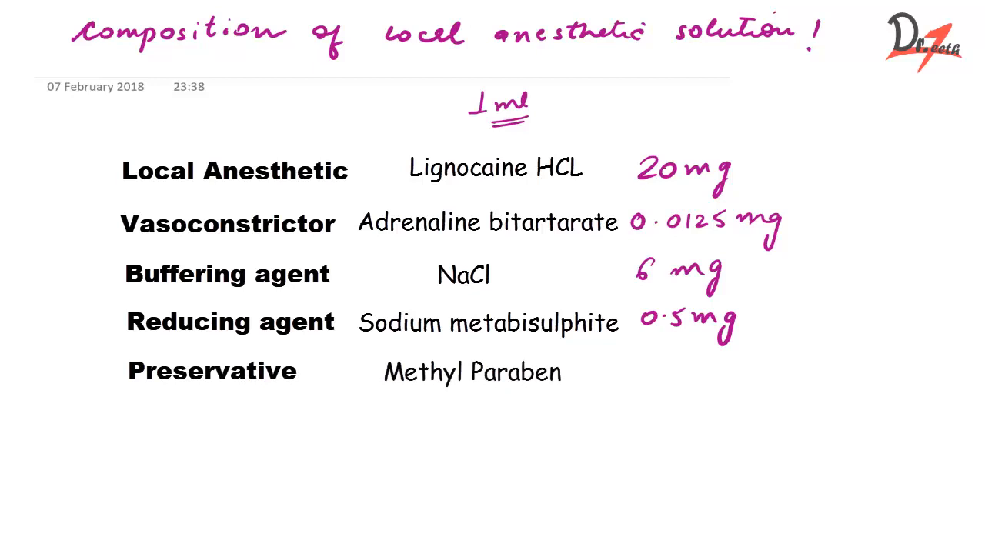
text(1 mg)
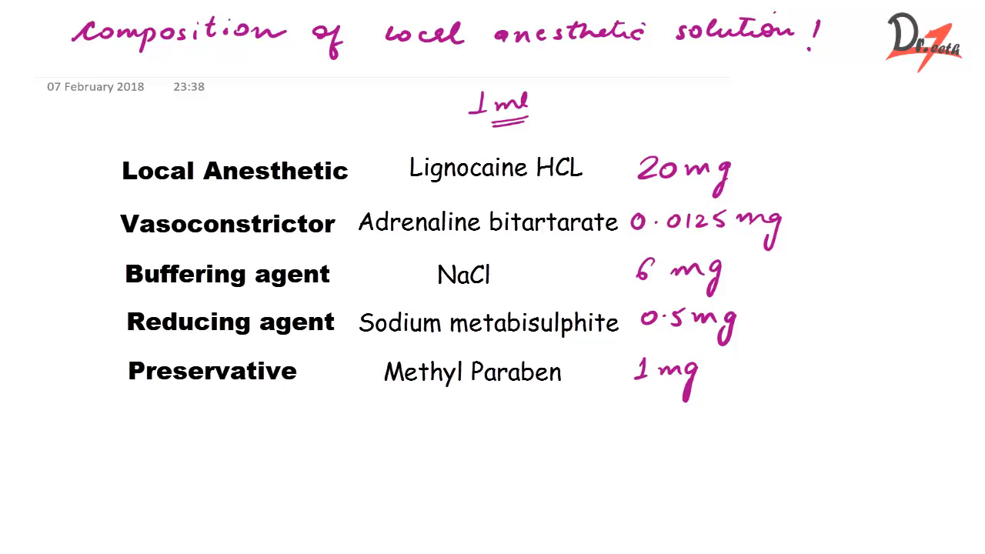
text(Fungicide)
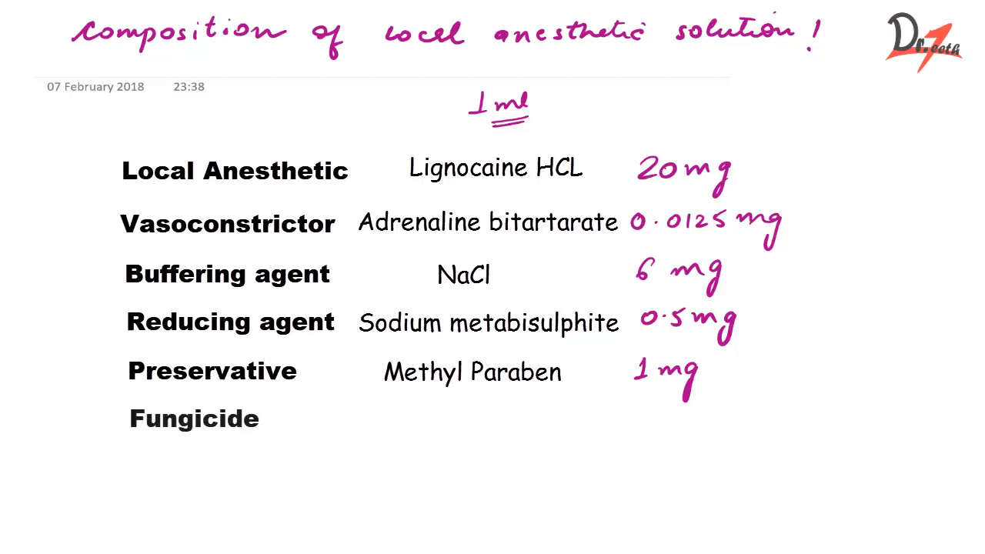
text(Thymol)
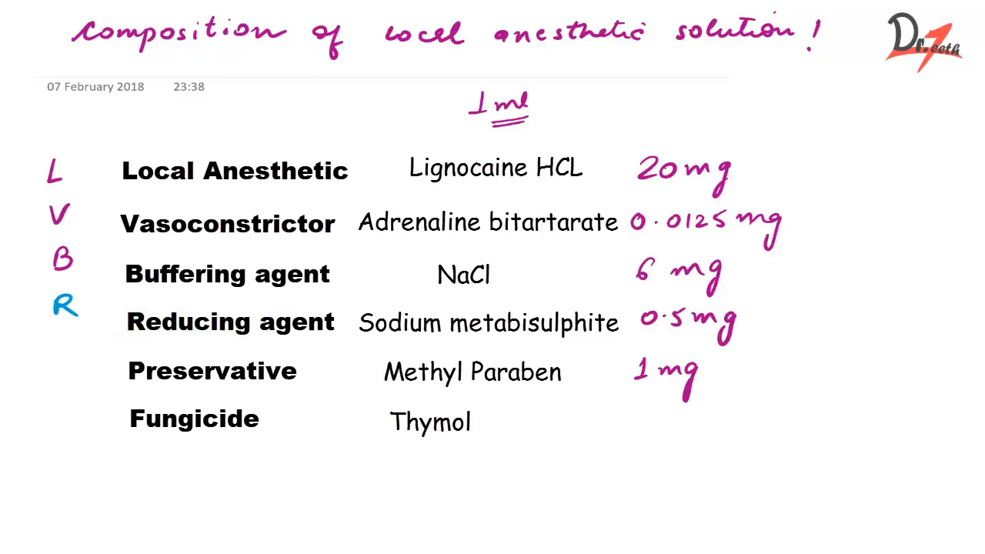
- Complete the margin initials column with V and P beside the component rows
text((v)
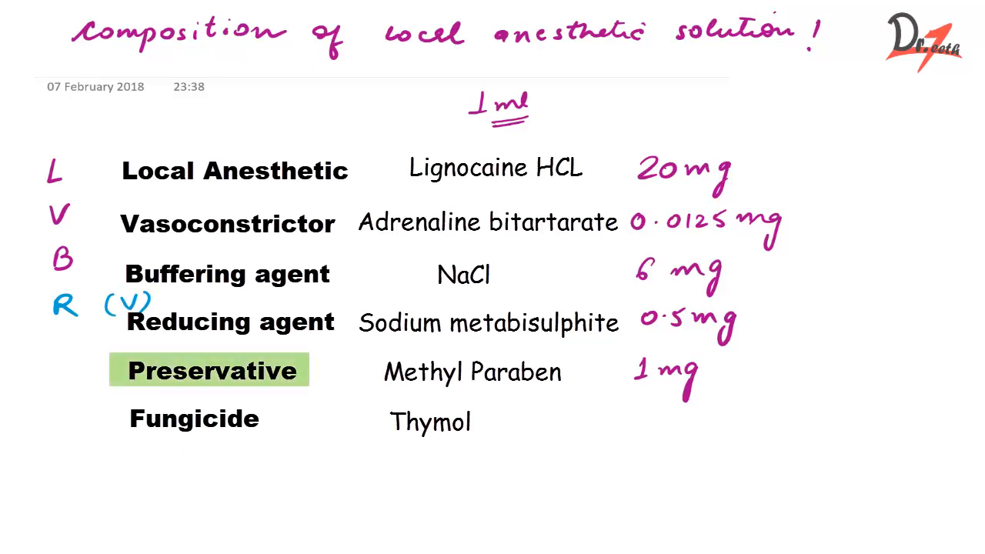
text(P)
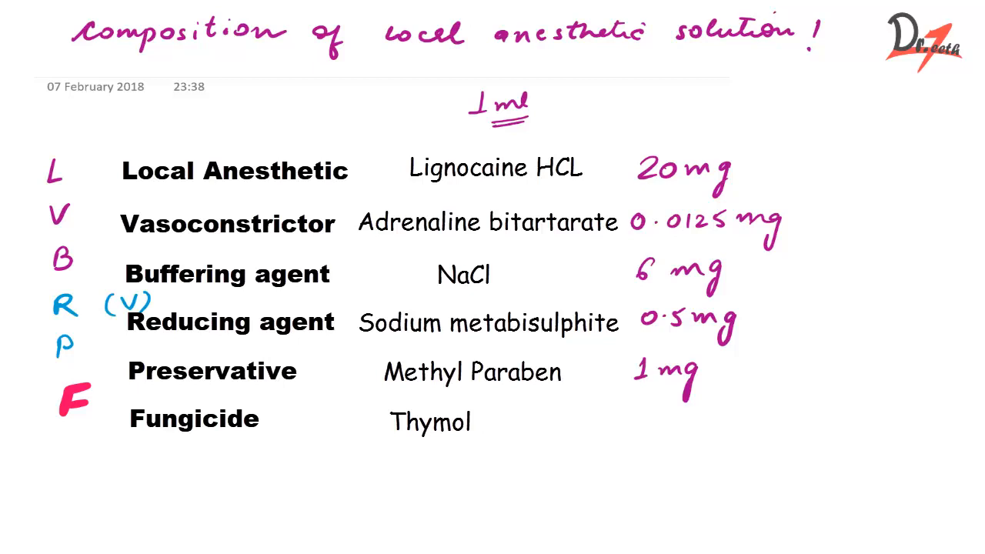
- Write the mnemonic 'LVB for RVP' below the table and underline it
text(LvB)
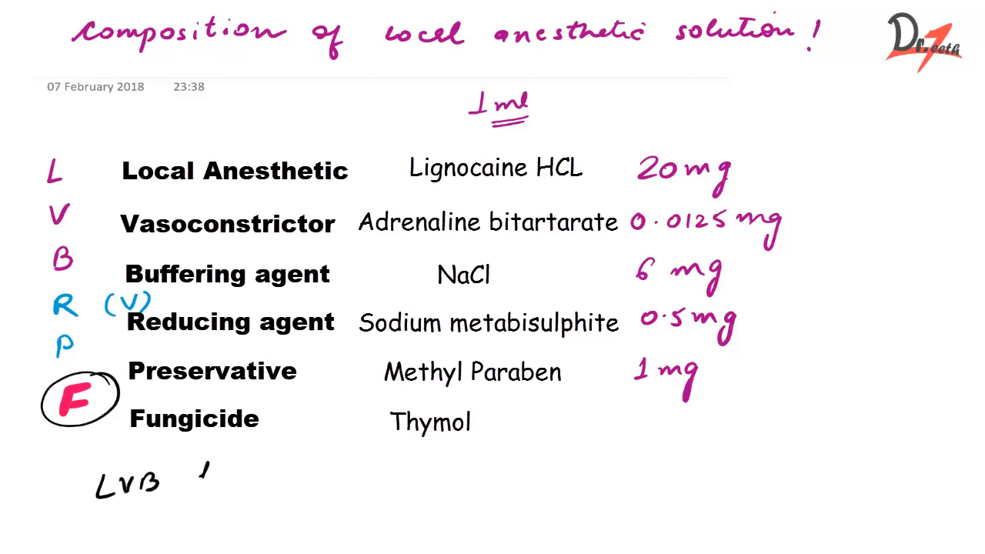
text(for R)
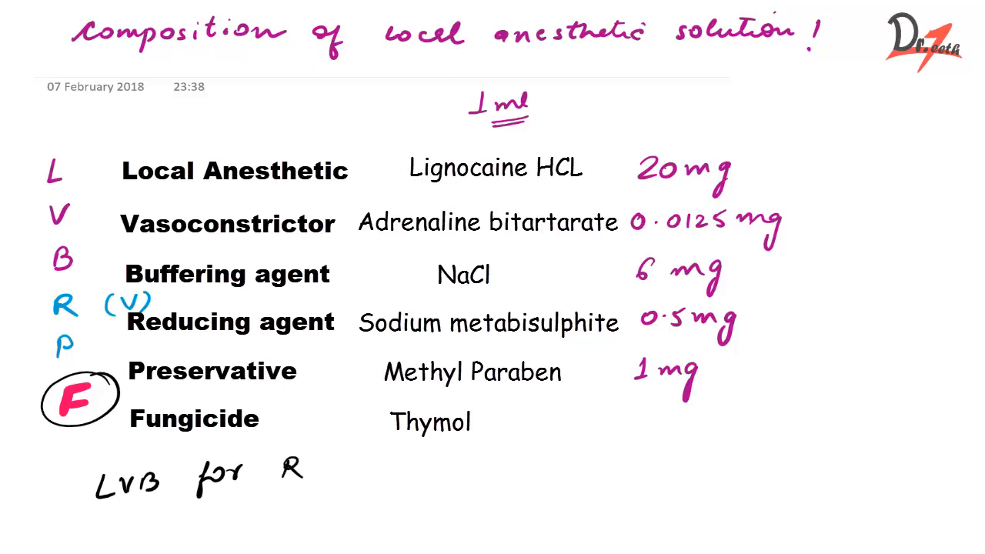
text(VP)
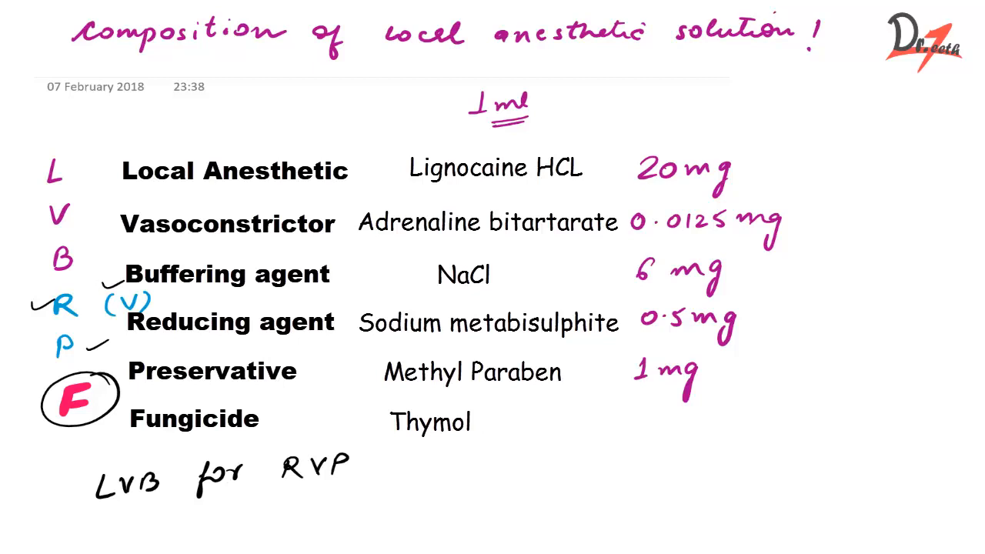
drag(96, 505, 346, 496)
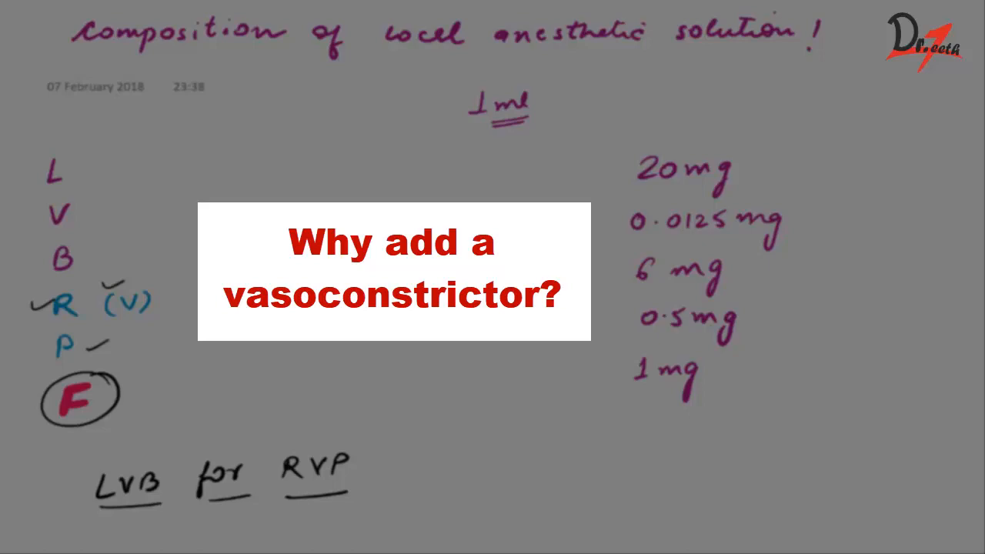
- Below the mnemonic, handwrite a blue 'Vasoconstrictor' heading
scroll(down, 3)
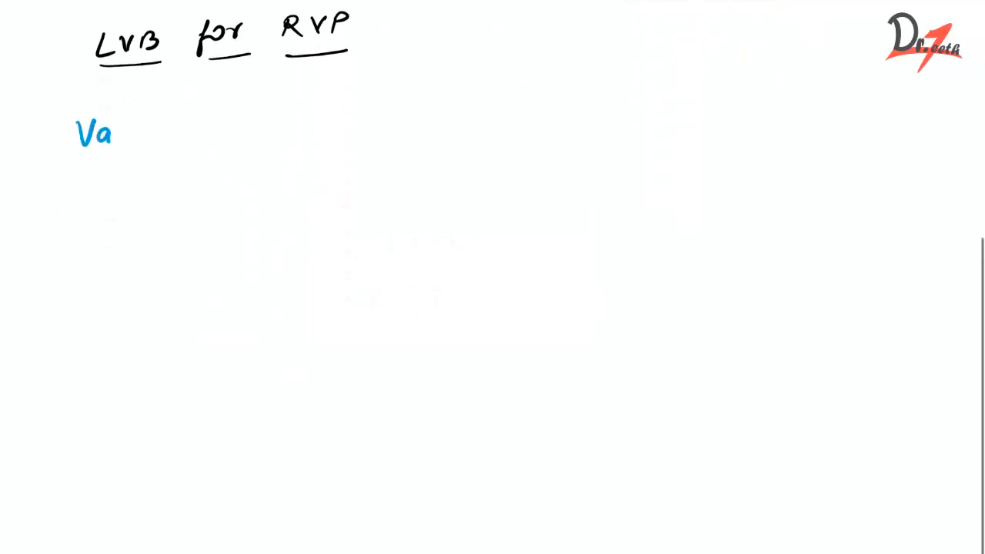
text(so)
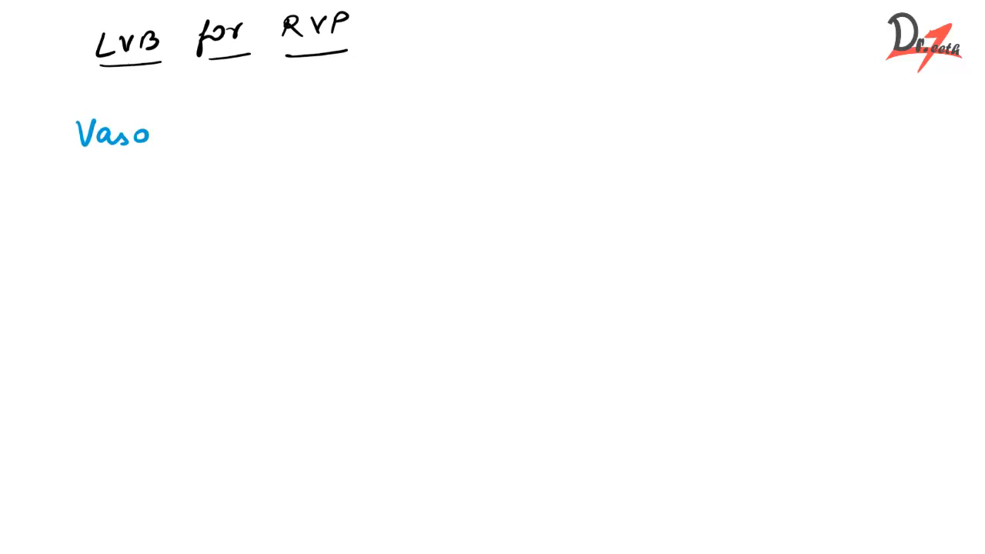
text(con)
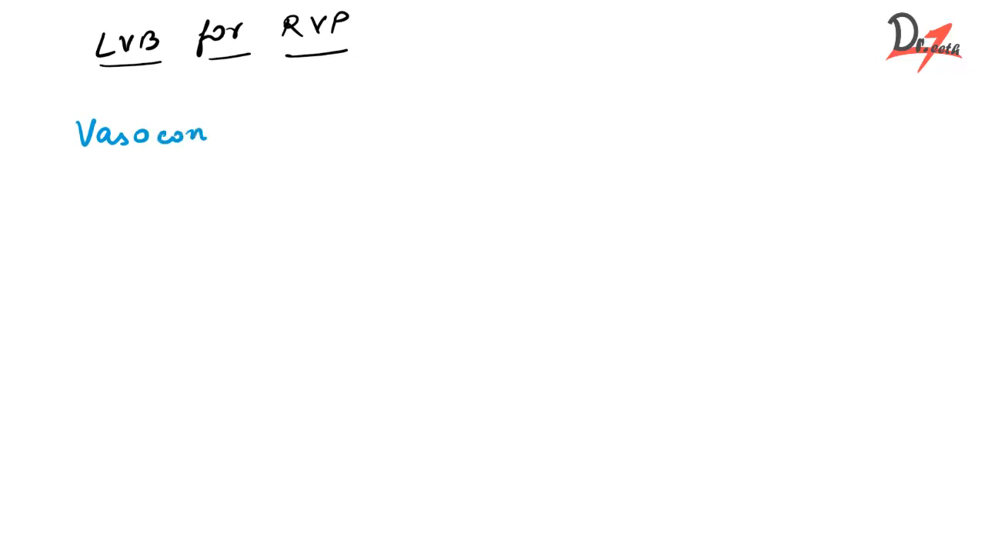
text(strictor)
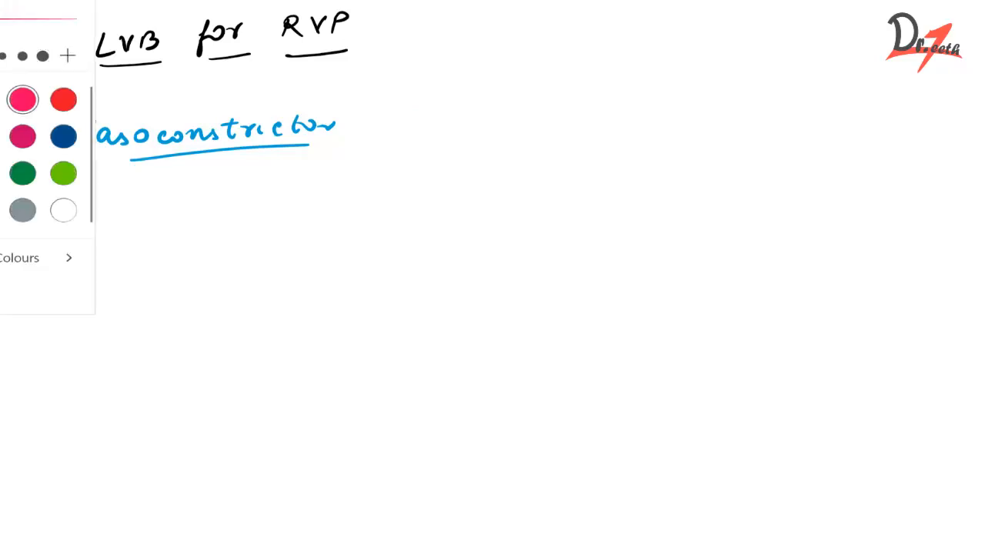
- In pink, write 'Adrenaline bitartarate' beside the heading, double-underline it, and start an 'LA' heading
click(6, 55)
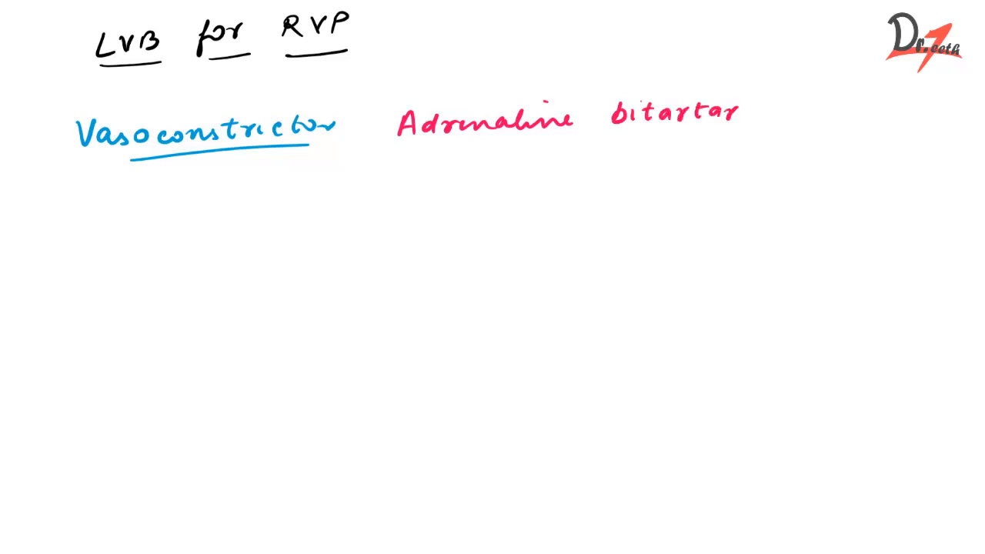
text(ate)
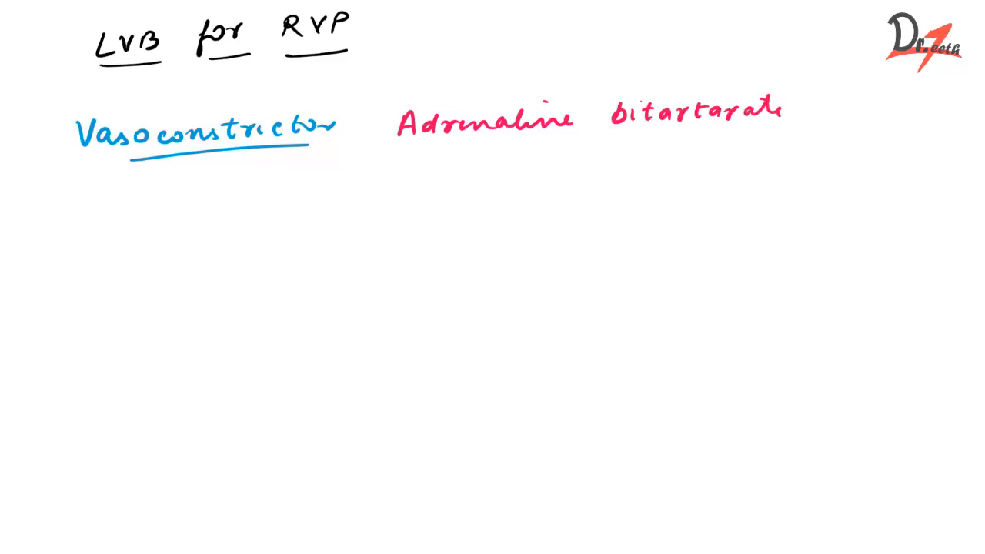
drag(392, 146, 754, 137)
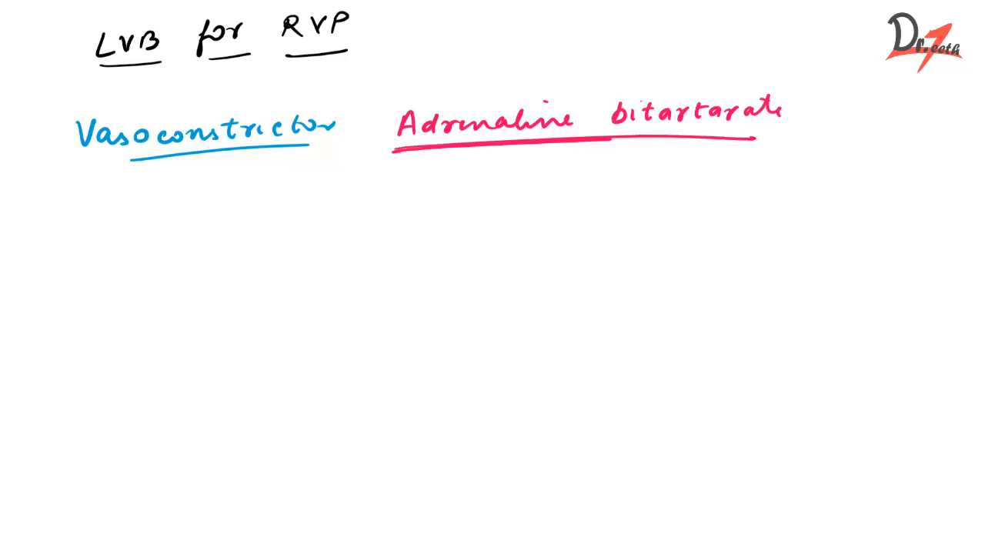
drag(392, 146, 762, 138)
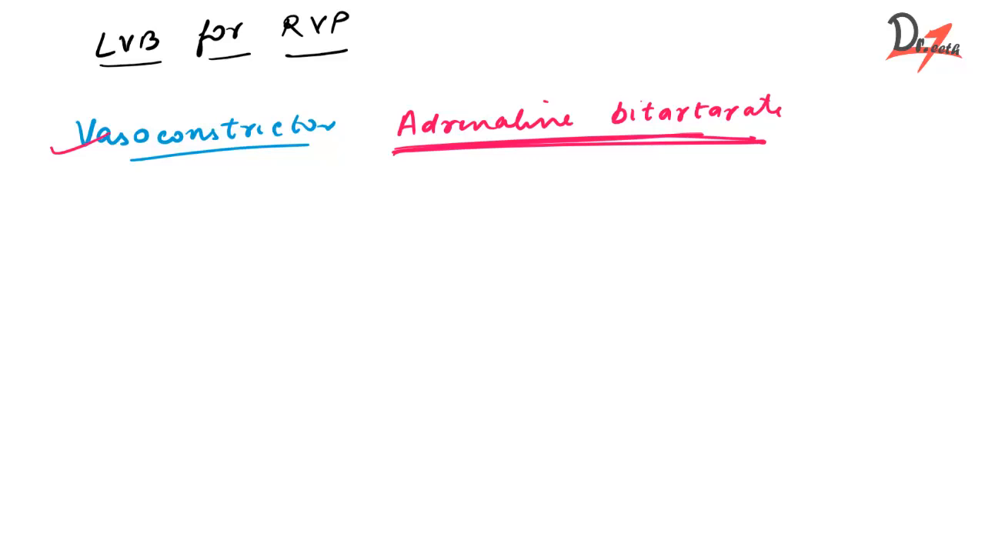
text(LA —)
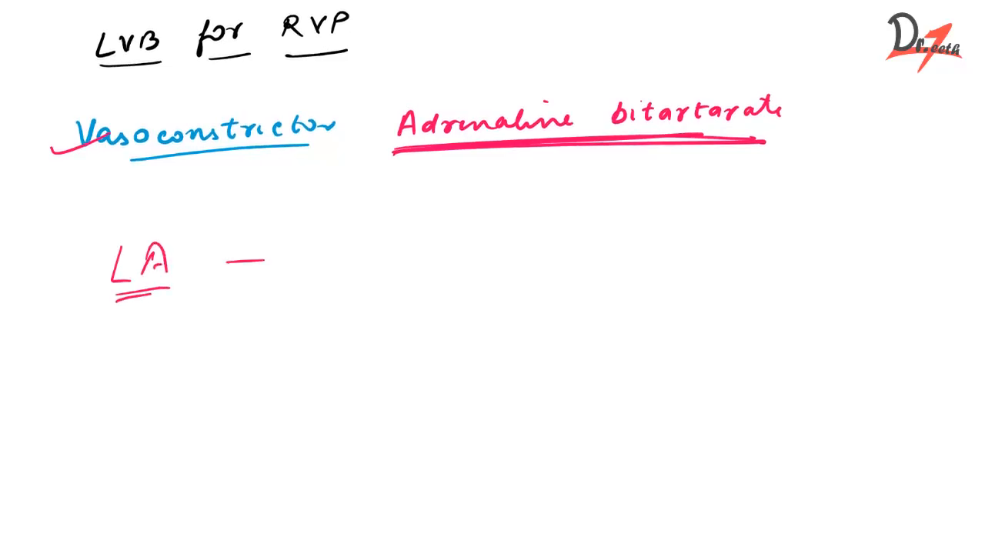
- Write 'Vasodialation' beside the LA heading
text(Vasodia)
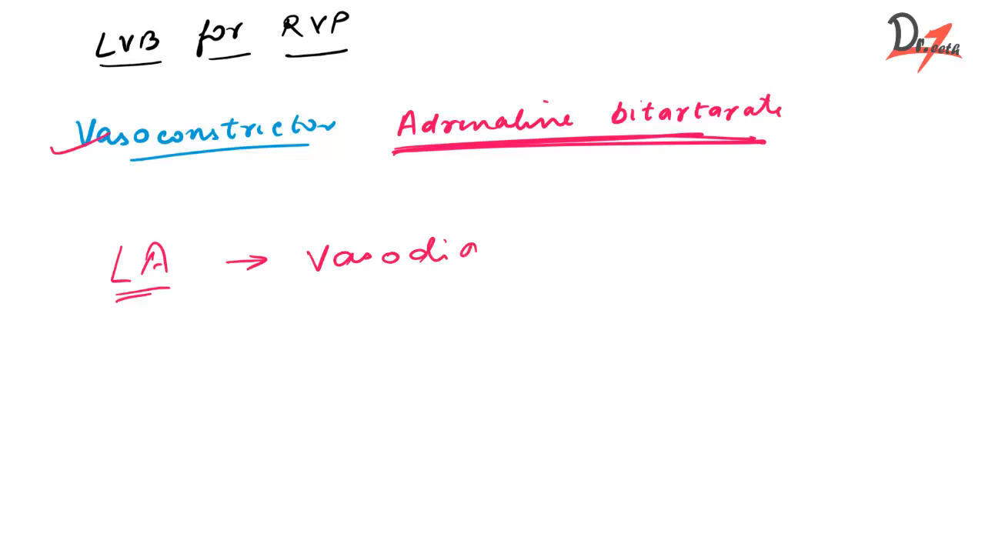
text(lation)
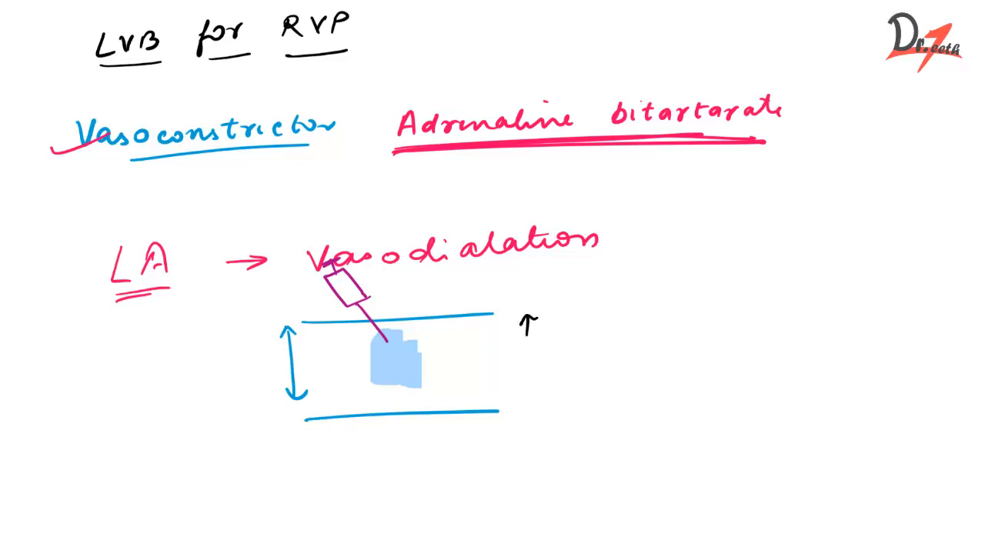
- Write '↑ duration' and '↑ intensity' beside the vessel, underline heavily, and draw arrows leaving the vessel
text(duration)
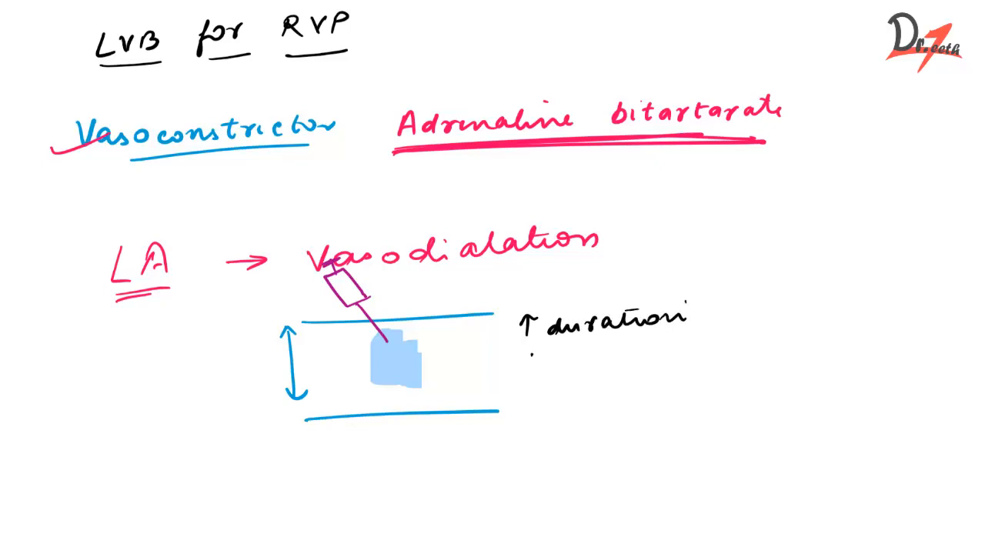
text(↑ intensity)
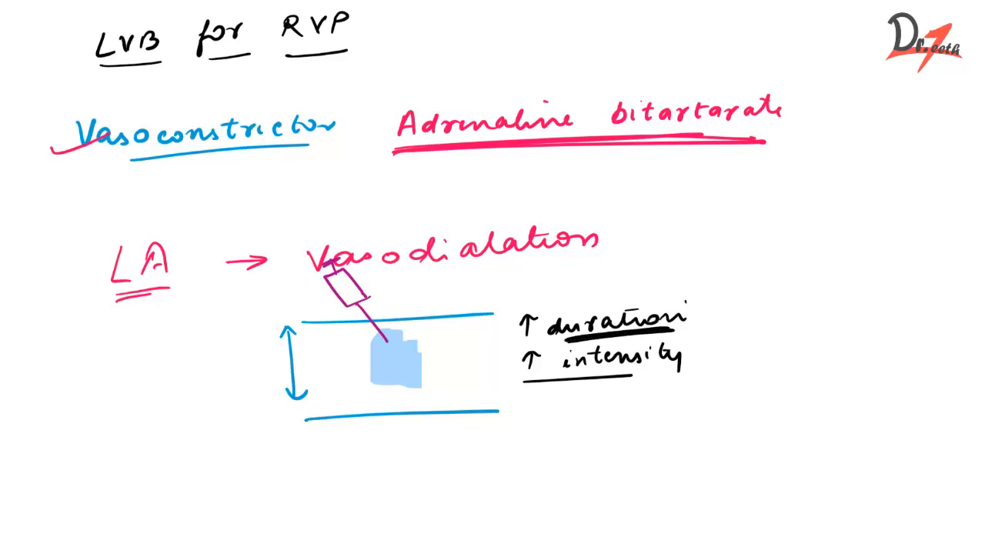
drag(523, 385, 644, 382)
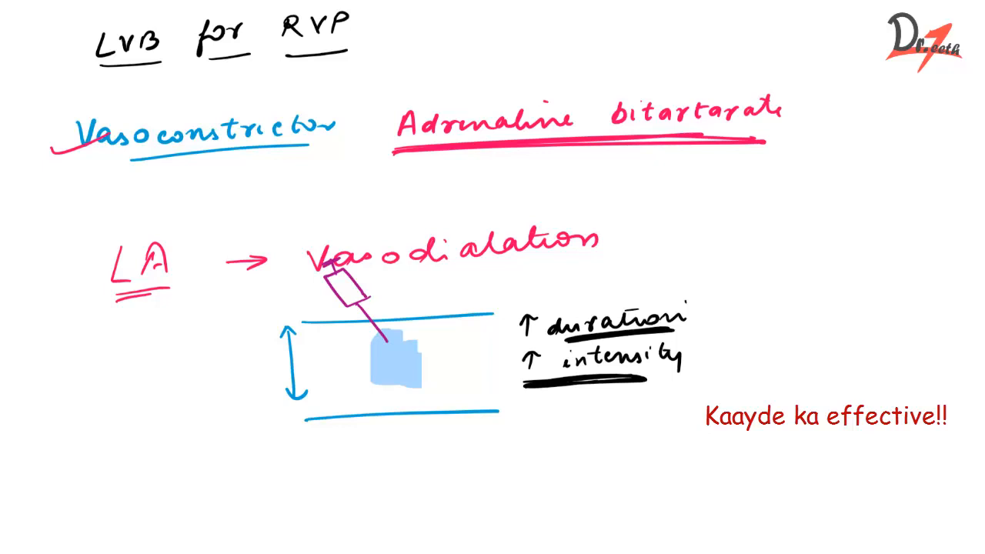
drag(181, 116, 239, 105)
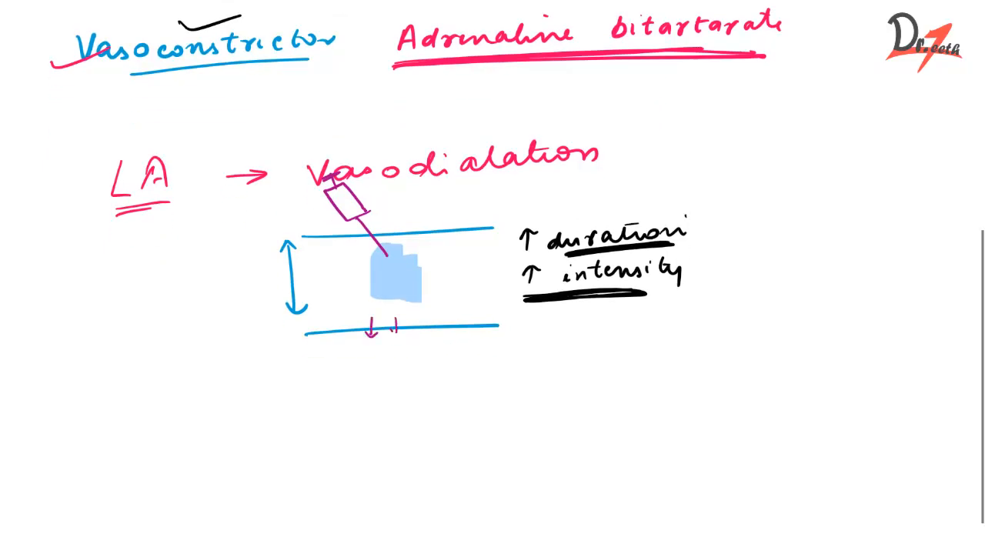
- Draw a crossed circle labelled 'systemic toxicity' under the vessel and tick the duration and intensity notes
drag(377, 342, 412, 377)
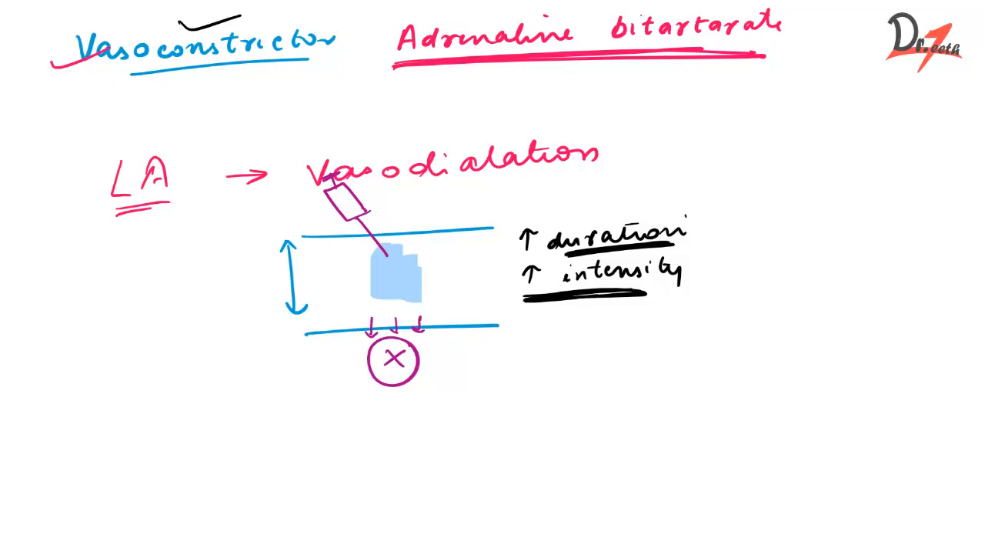
text(Sy)
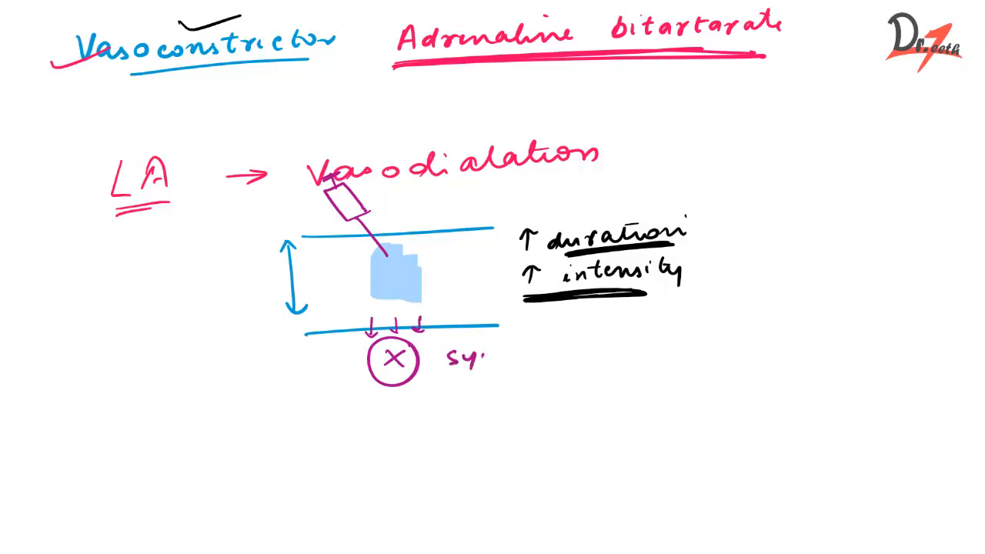
text(systemic)
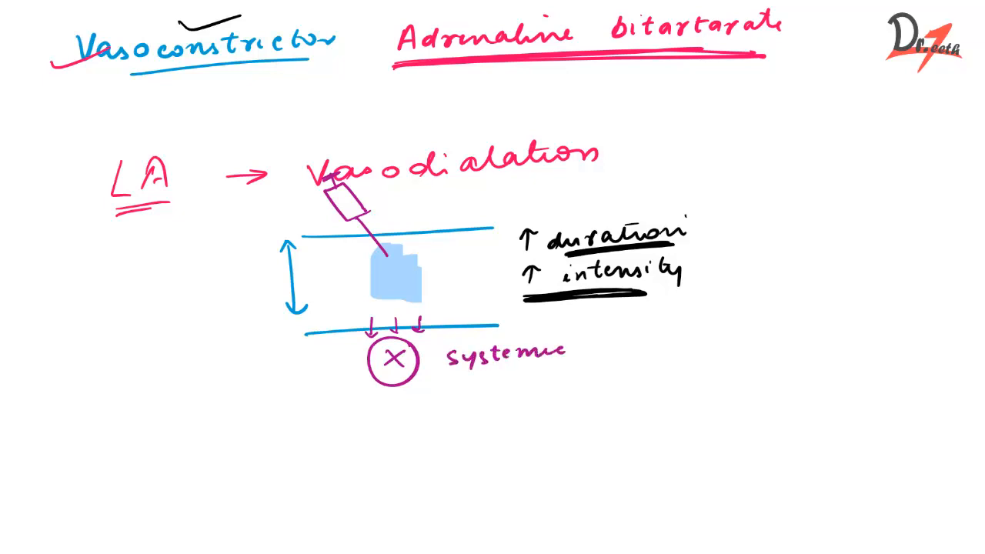
text(toxicity)
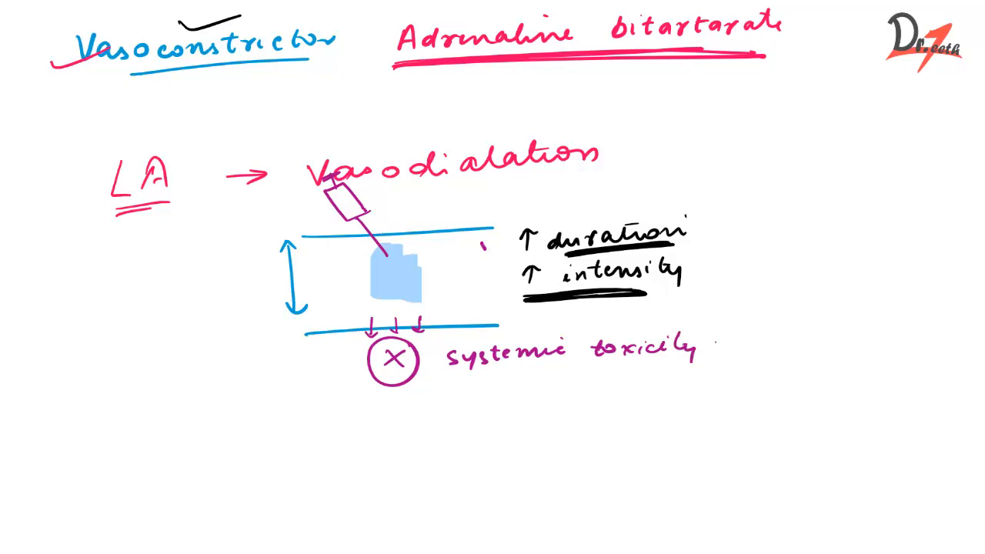
drag(480, 246, 520, 228)
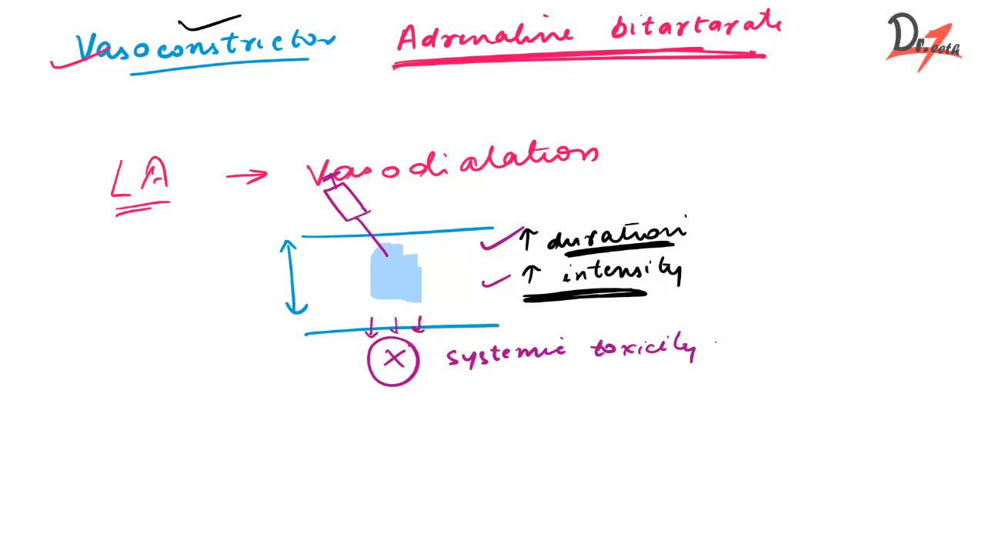
scroll(down, 3)
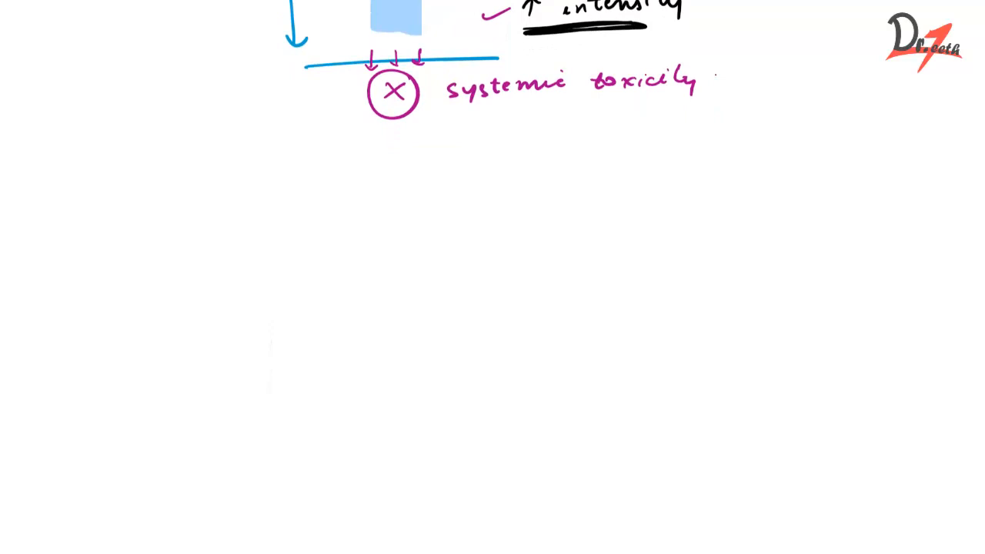
- Write 'Reducing agent ?' and 'Sodium bisulphite', underlined
text(Reducing)
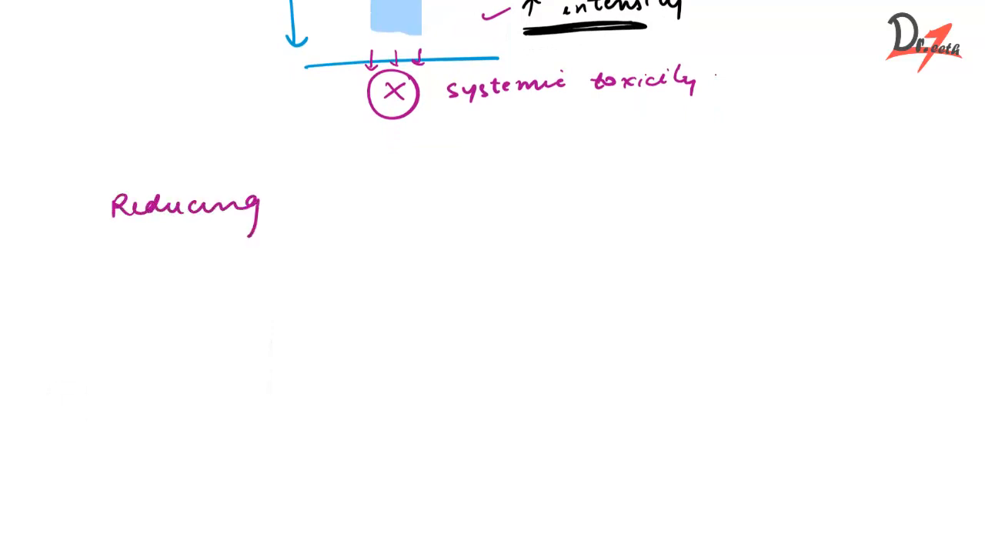
text(agent ?)
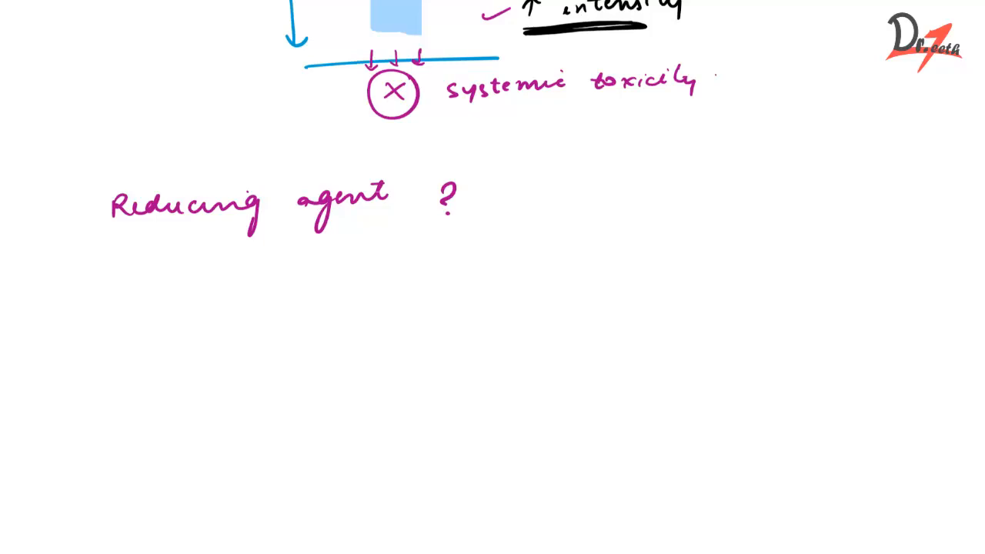
text(Sodium)
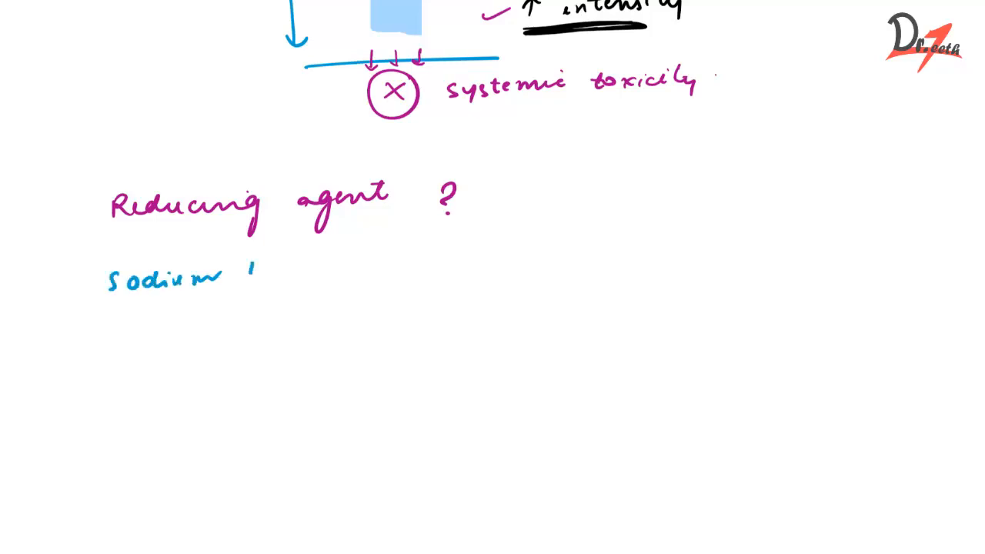
text(bisulphite)
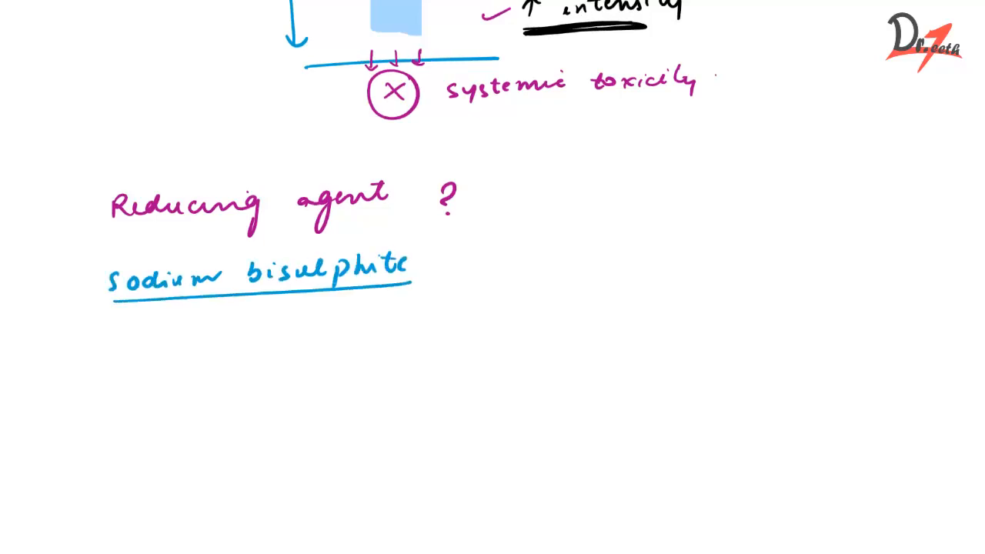
drag(447, 261, 511, 260)
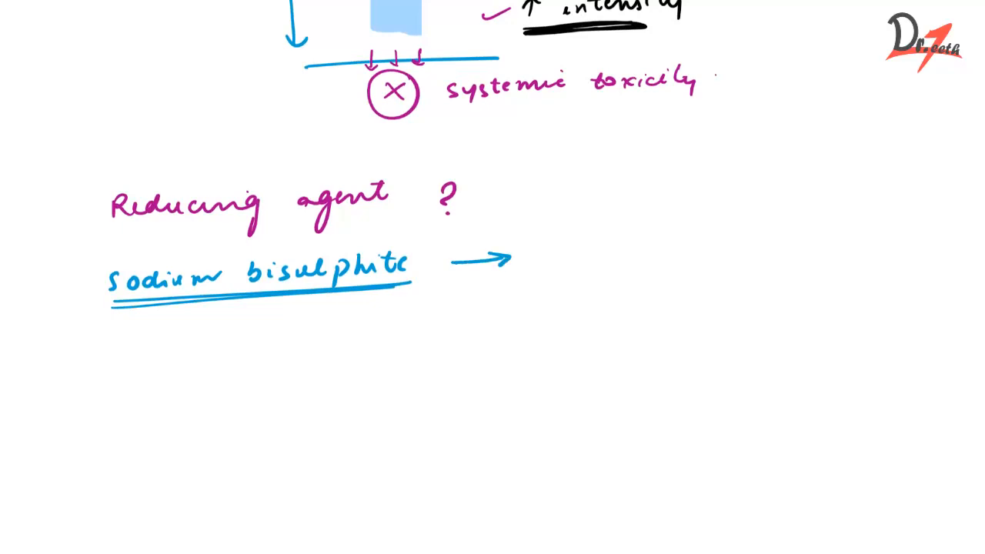
- Add '→ sodium bisulphate' and bracket the reducing agent note back to the vasoconstrictor notes
text(S)
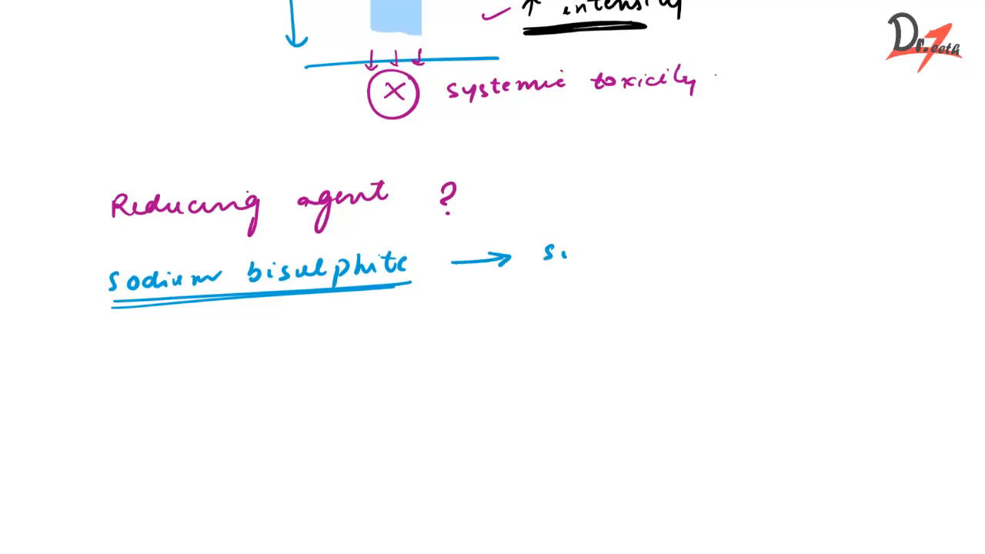
text(sodium)
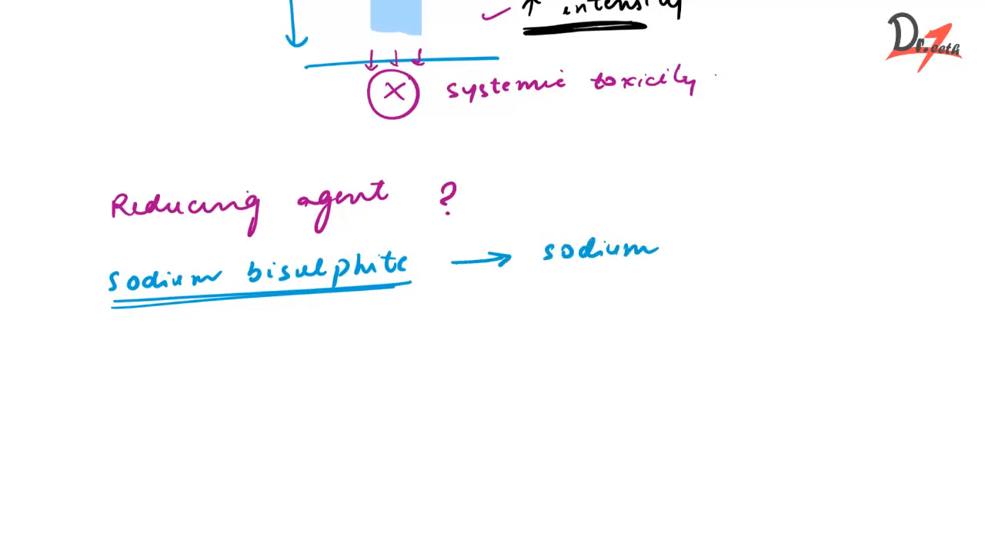
text(bisul)
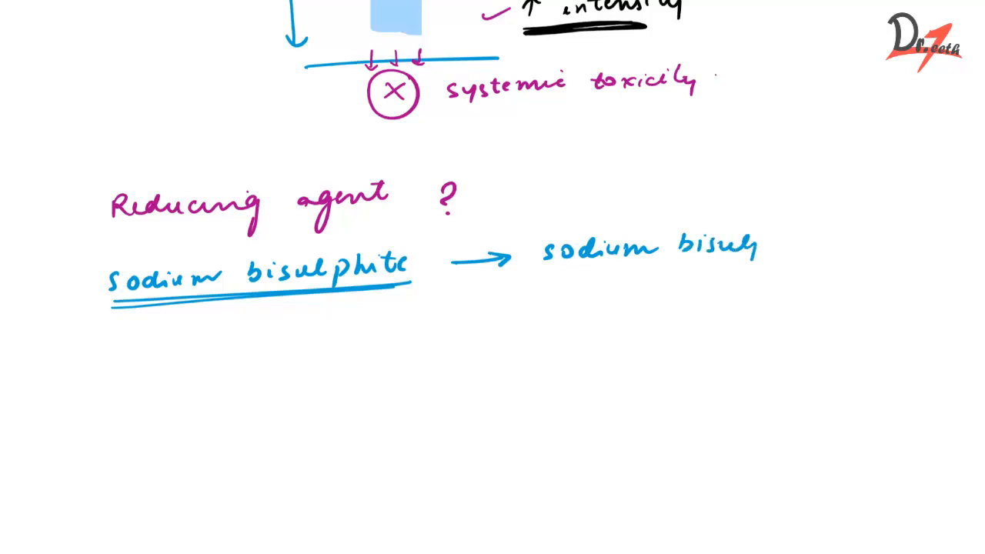
text(phate)
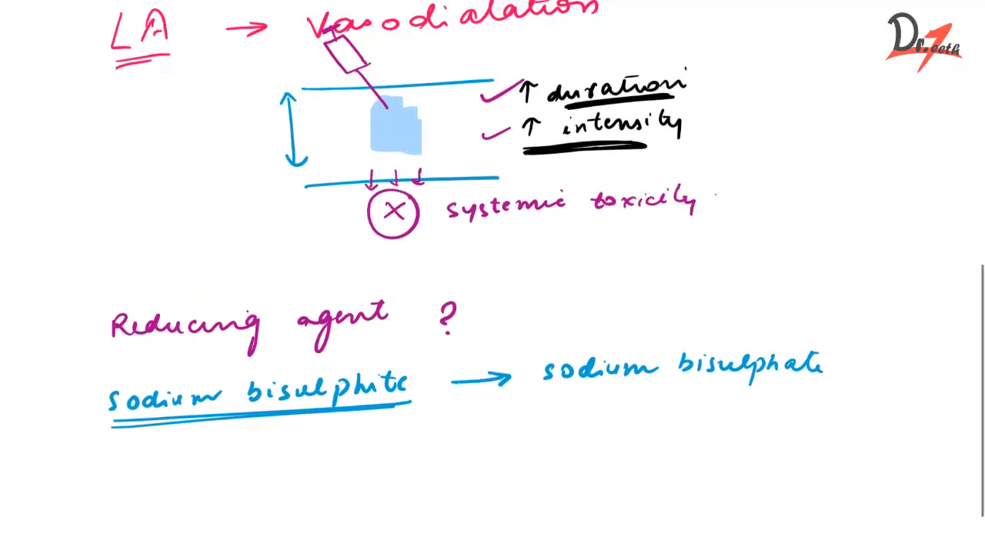
scroll(down, 3)
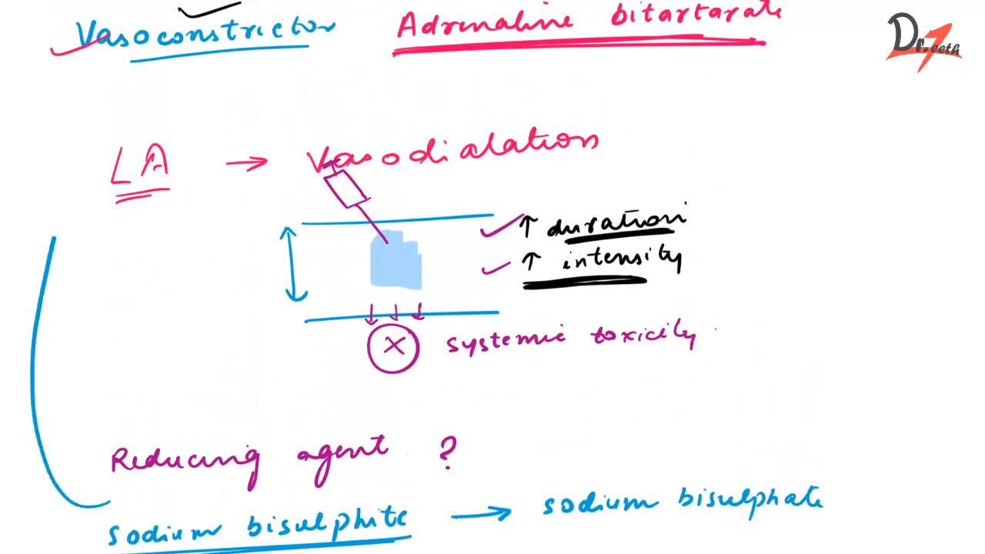
drag(61, 500, 131, 85)
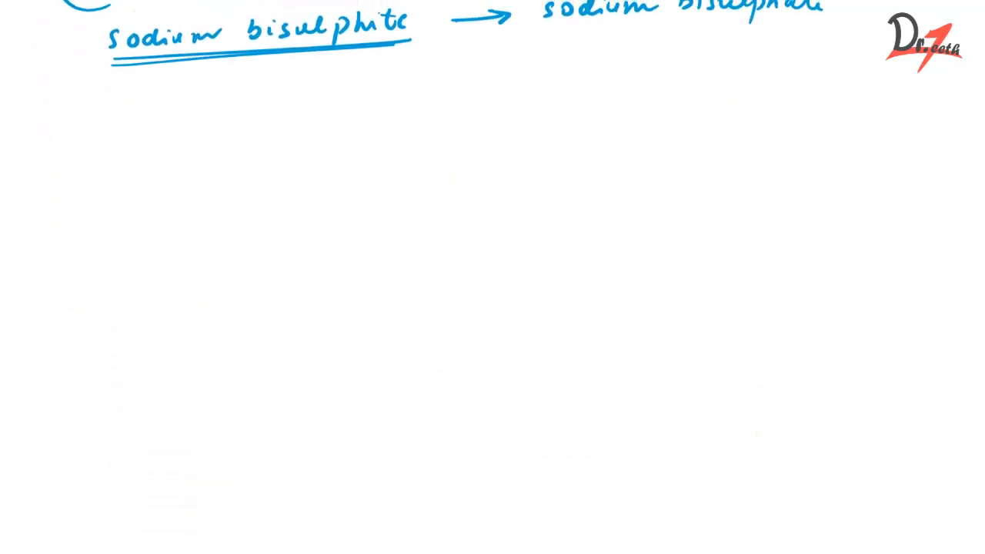
- Write 'Buffering agent → NaCl.' and begin the word 'Preservative' on the next line
text(Buffering agent →)
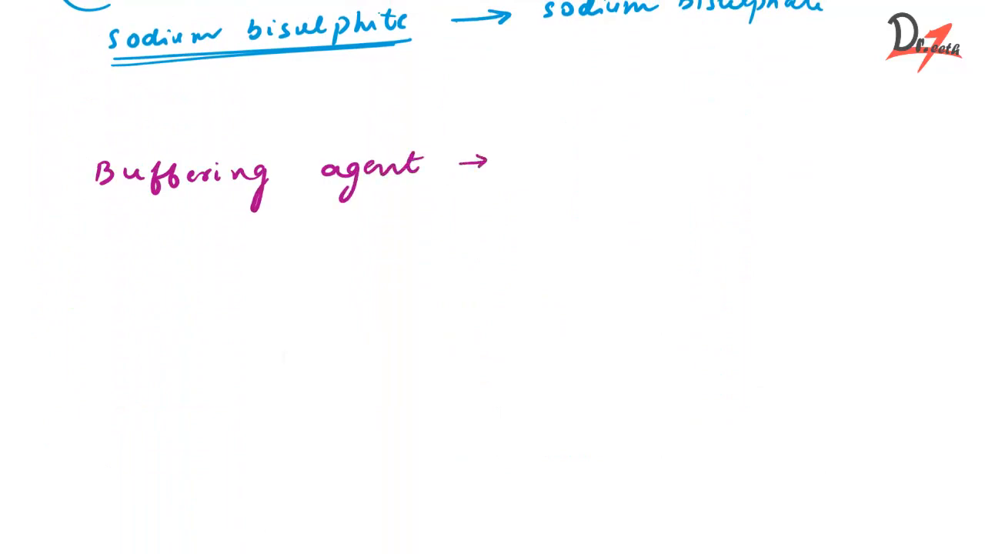
text(l)
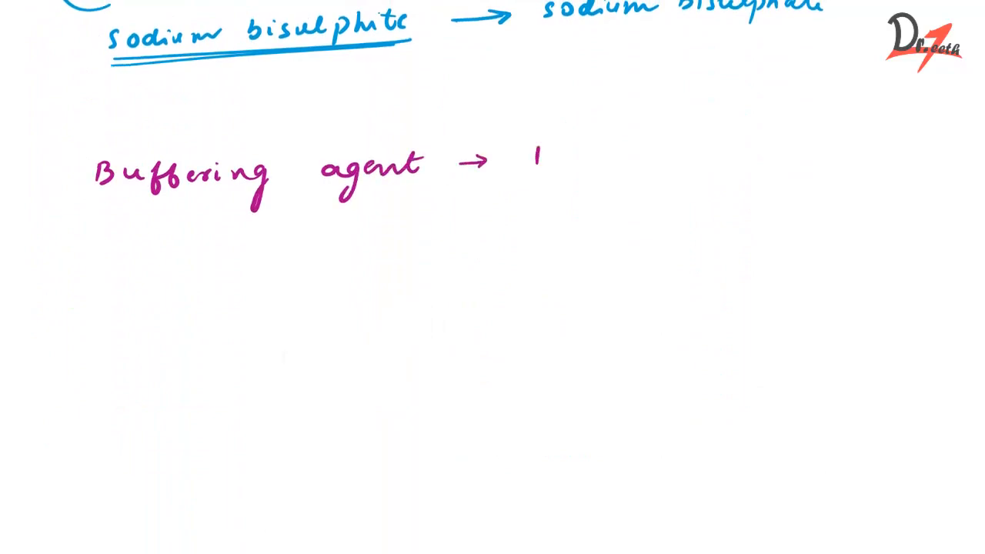
text(NaCl.)
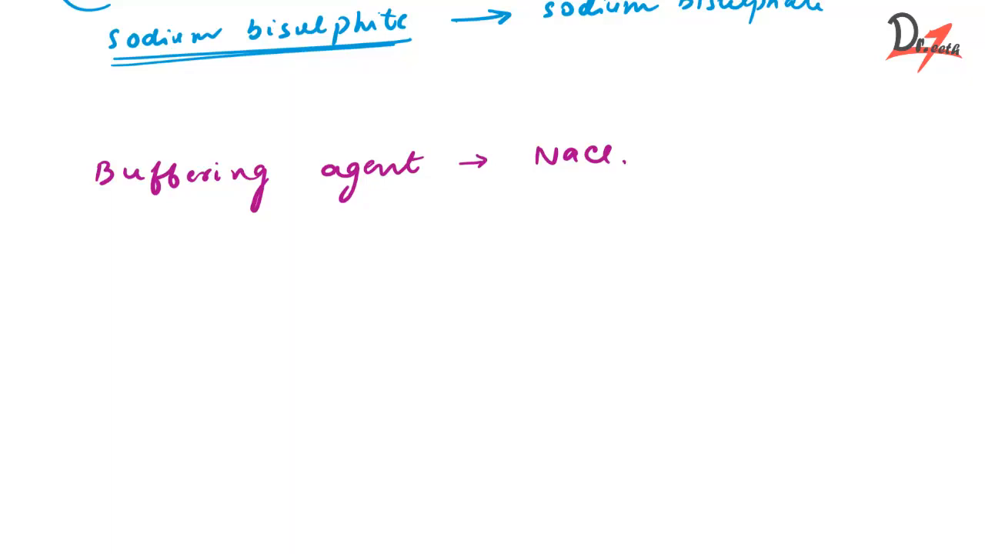
text(Press)
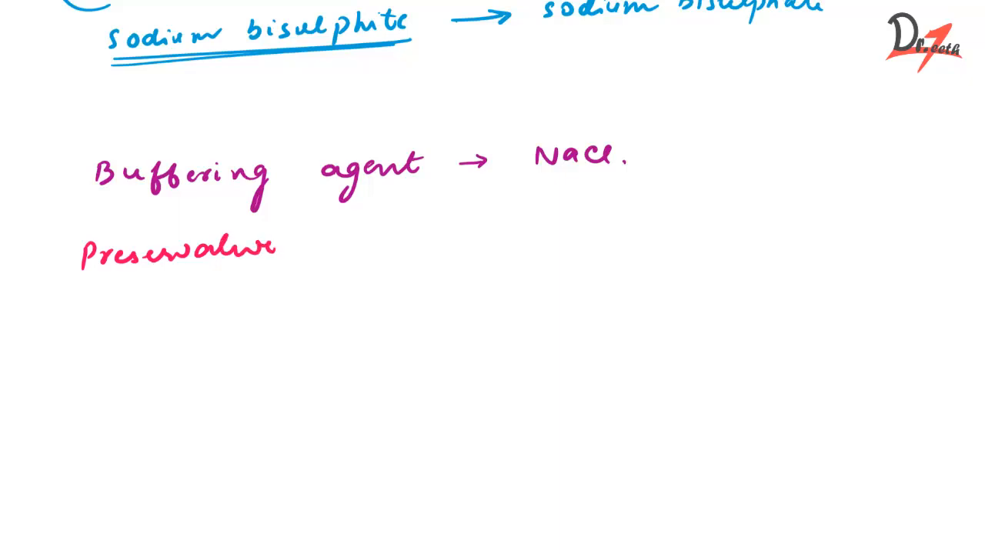
- Underline 'Preservative', then write 'Carrier solution → isotonic' with a hand-drawn arrow
drag(115, 274, 223, 271)
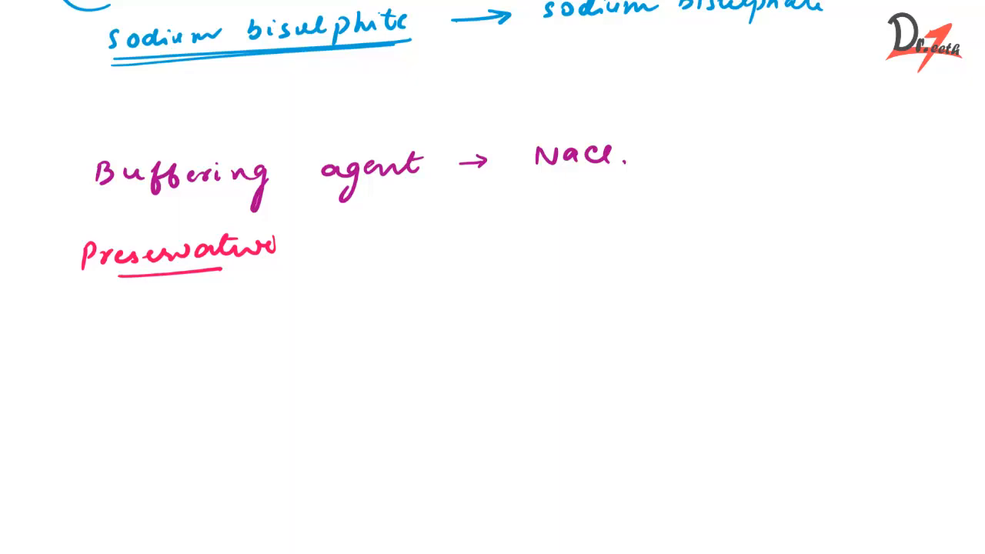
text(Carrier solution)
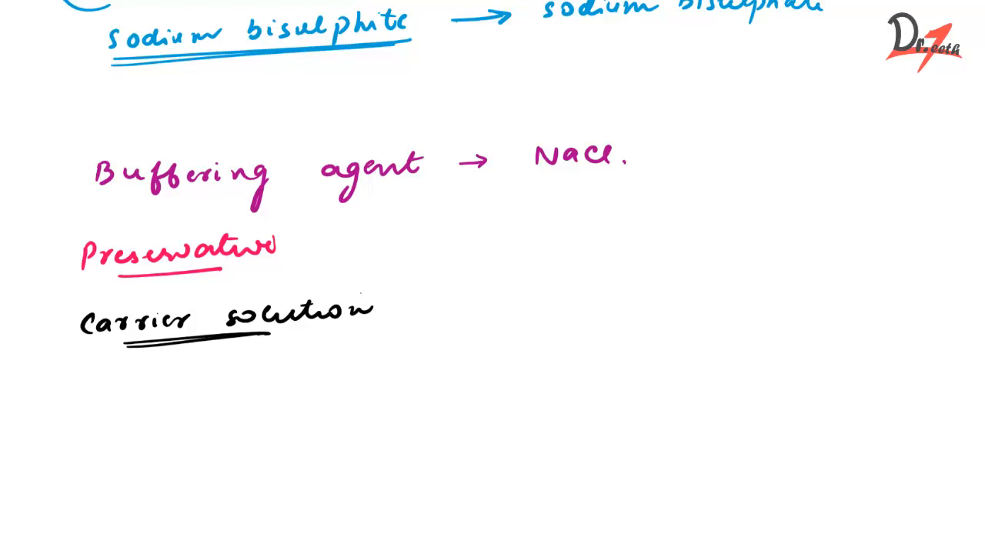
drag(403, 308, 446, 301)
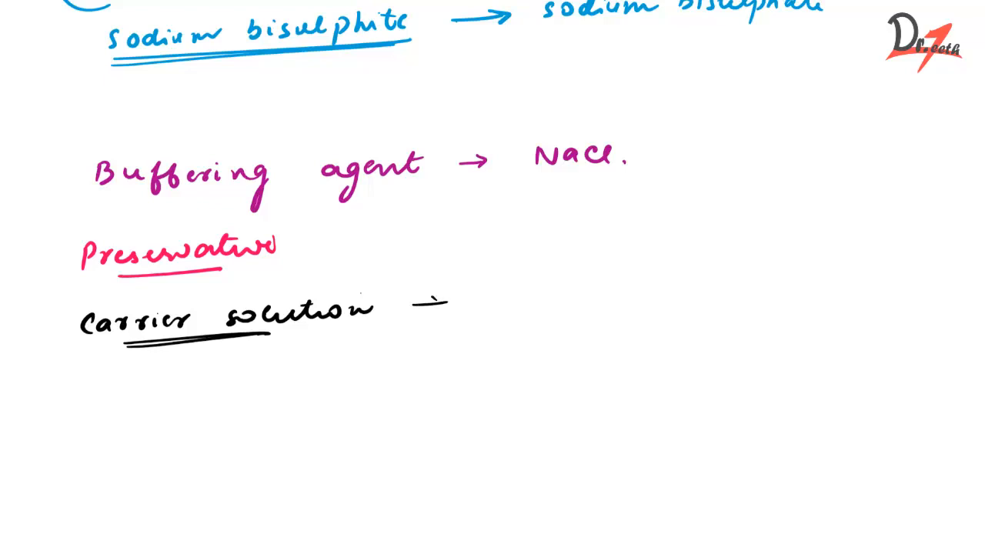
drag(419, 304, 447, 305)
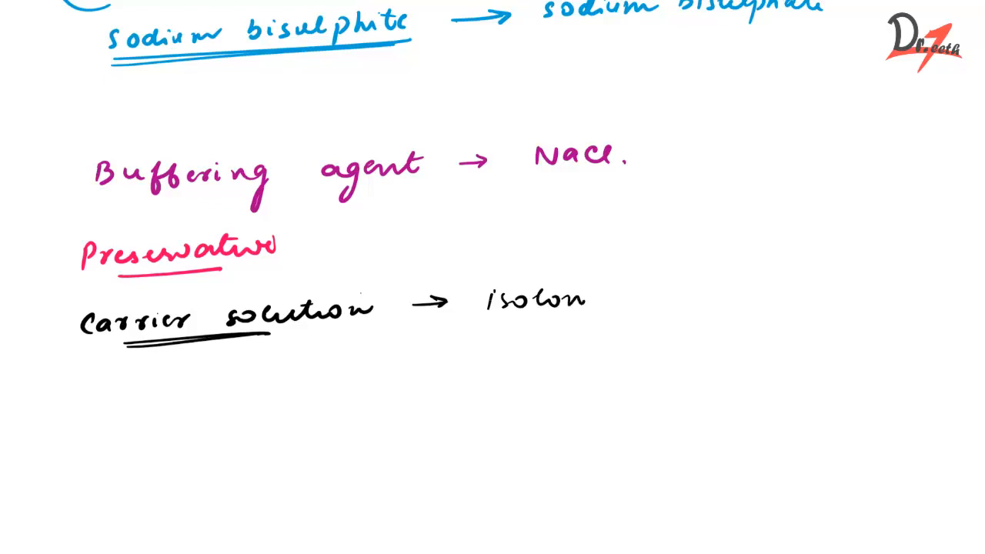
text(isotonic.)
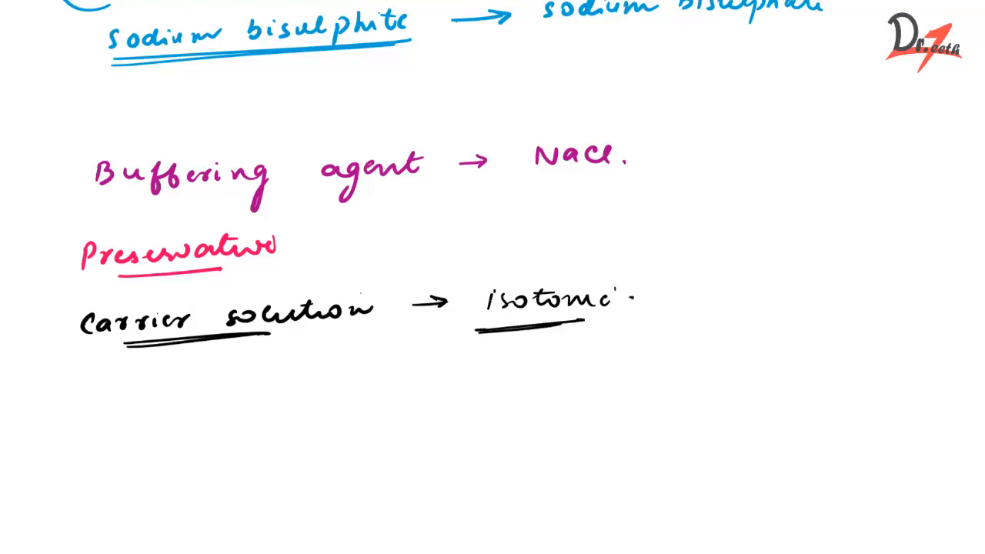